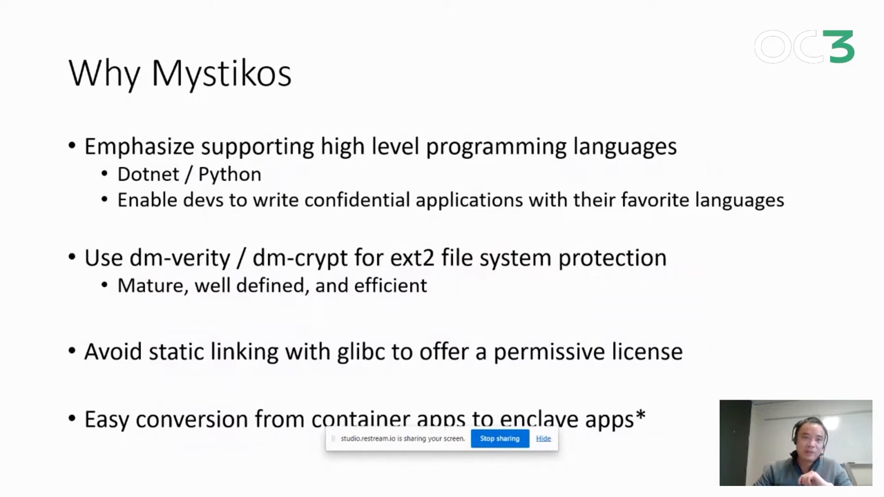
Advance Photos to the MHSM A/B key-vault and Mystikos TEE trust-boundary diagram.
key("right")
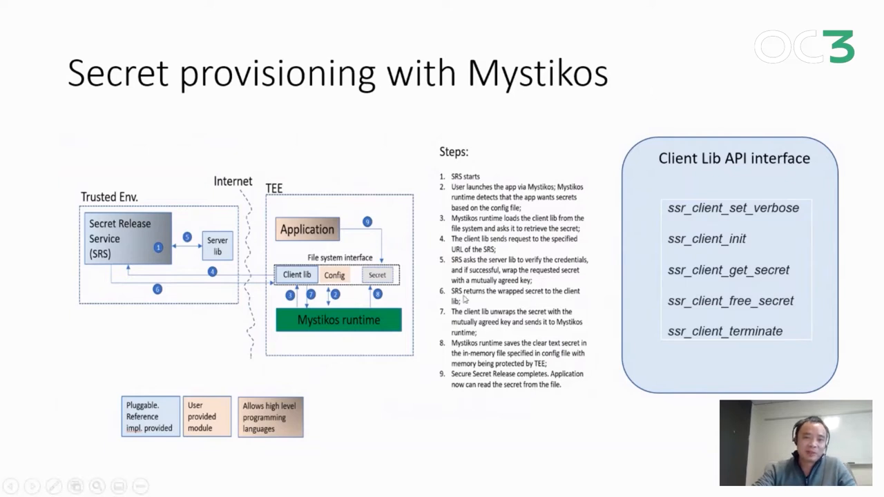
mouse_move(379, 329)
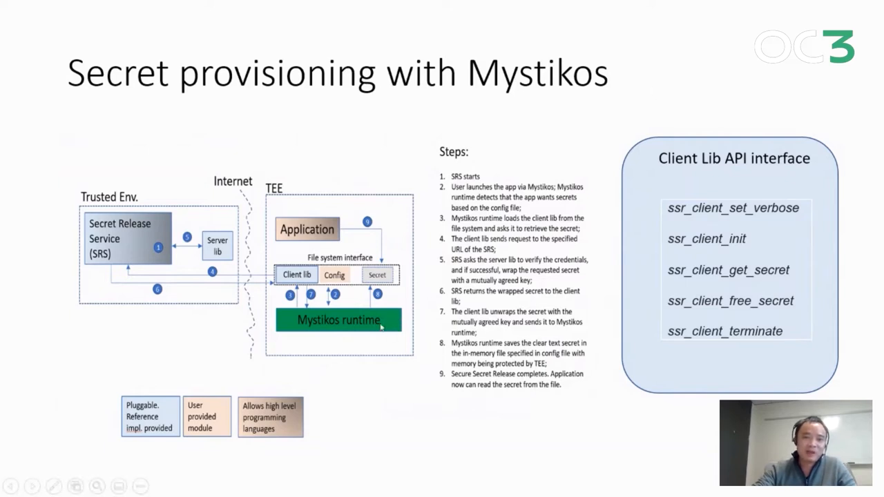
mouse_move(307, 286)
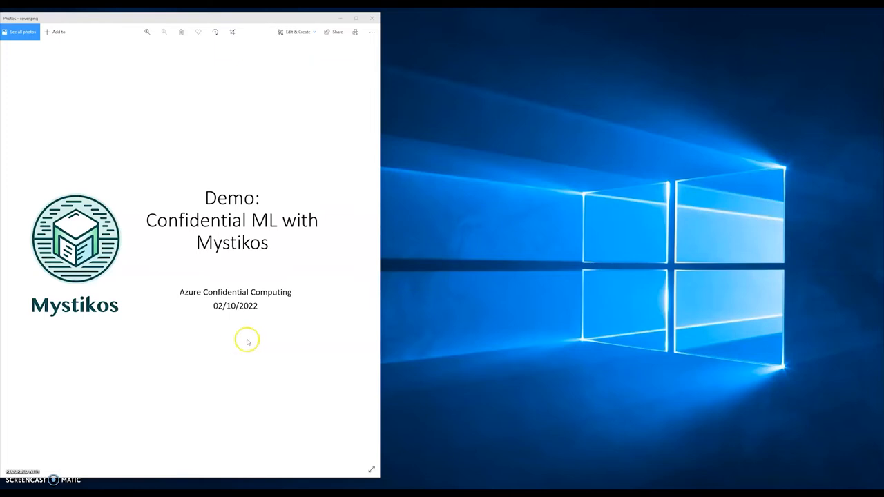
mouse_move(243, 337)
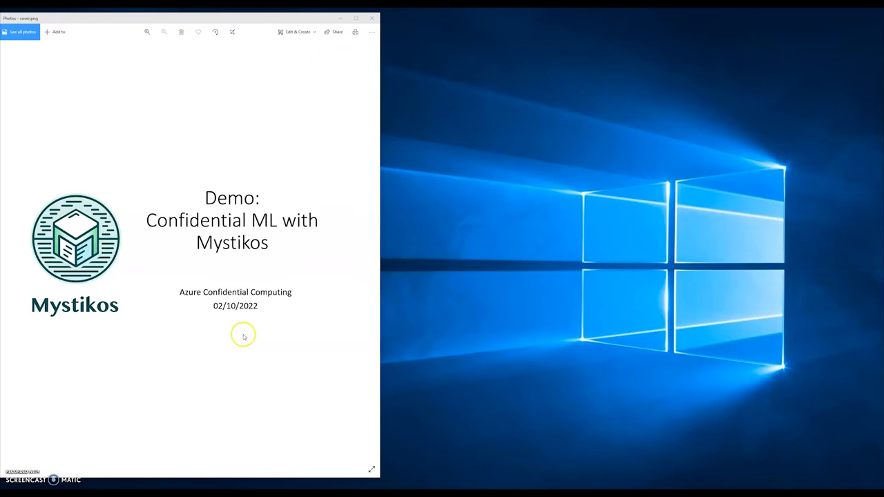
mouse_move(254, 325)
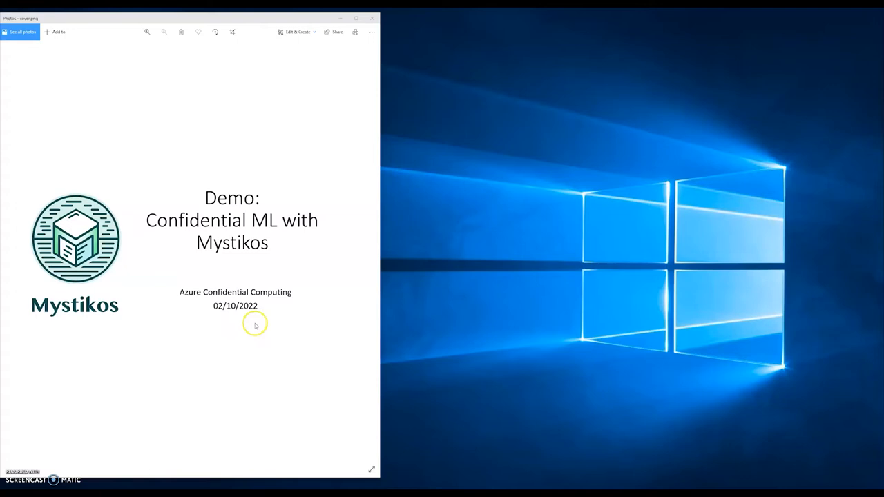
mouse_move(257, 326)
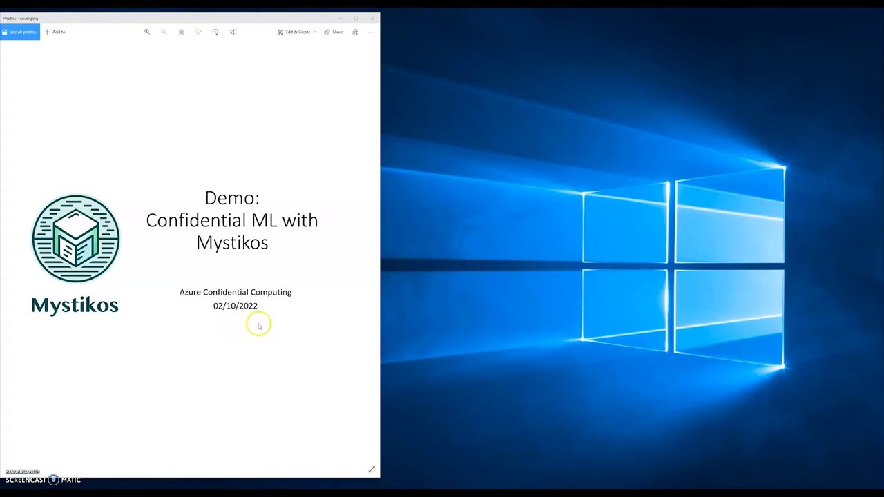
mouse_move(239, 329)
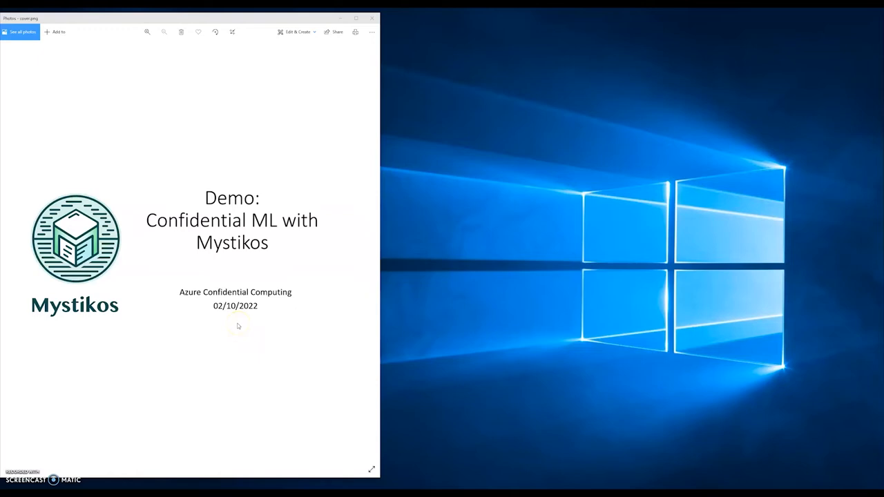
mouse_move(248, 316)
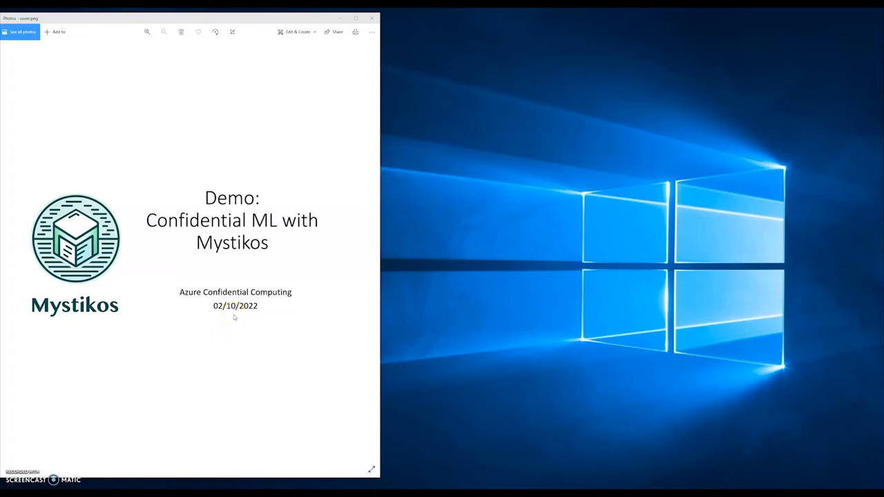
left_click(232, 309)
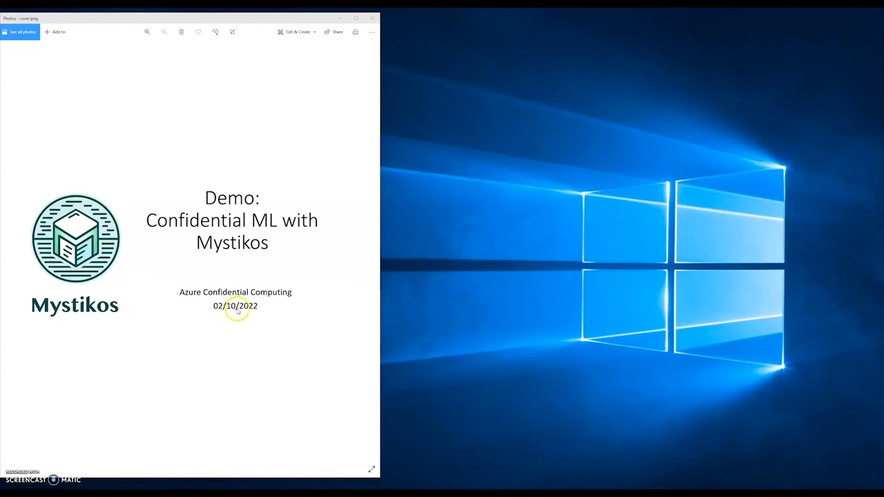
mouse_move(268, 337)
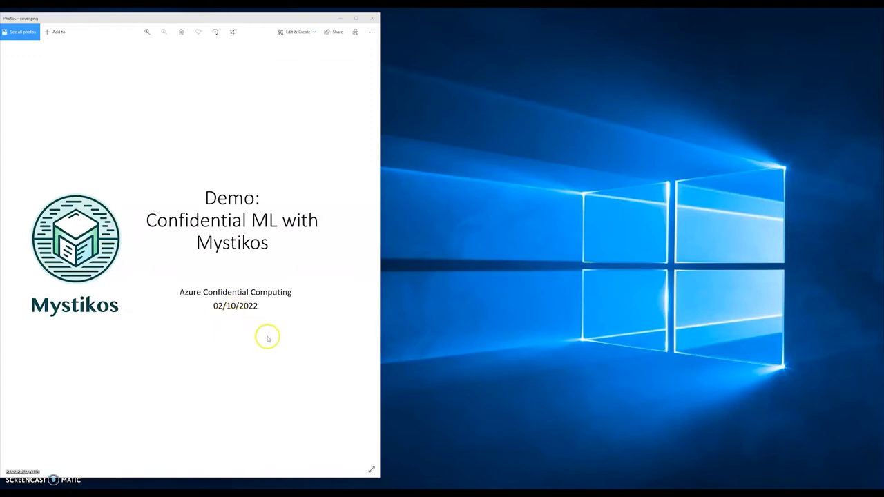
mouse_move(242, 332)
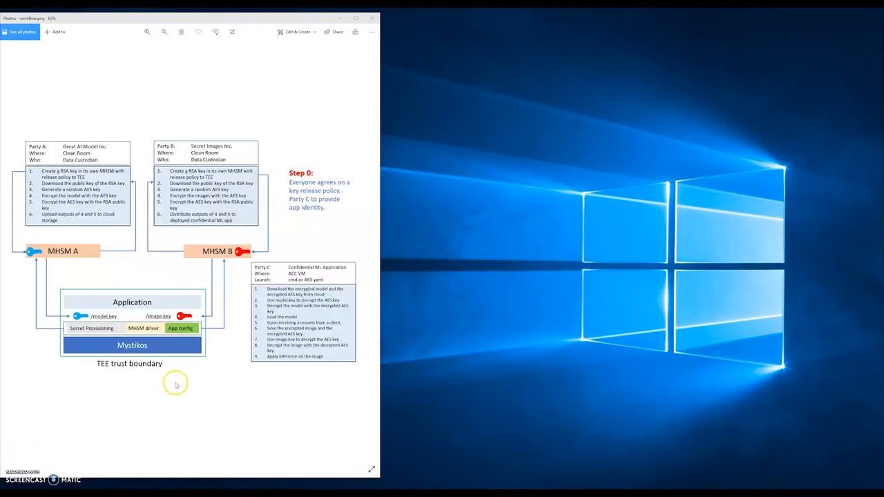
mouse_move(166, 384)
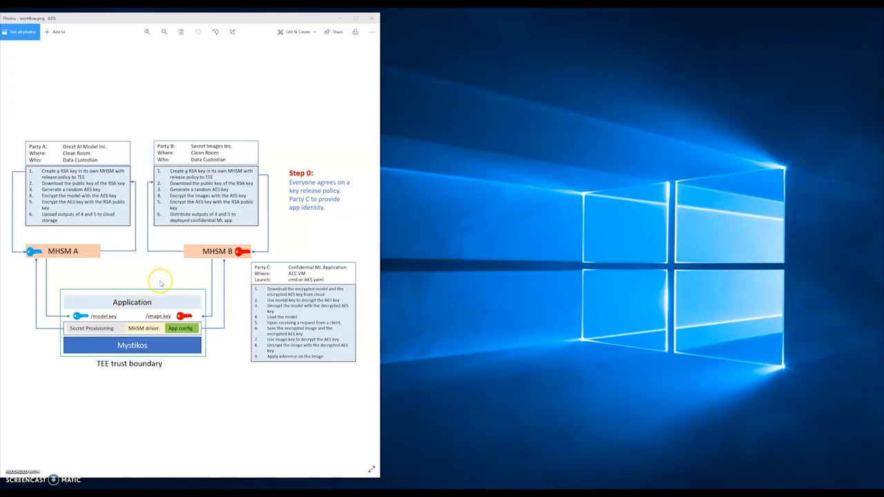
mouse_move(170, 282)
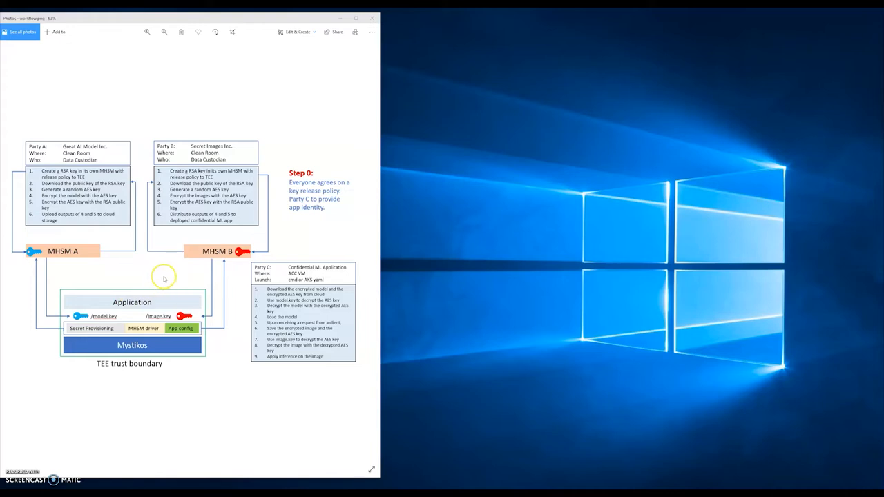
mouse_move(164, 301)
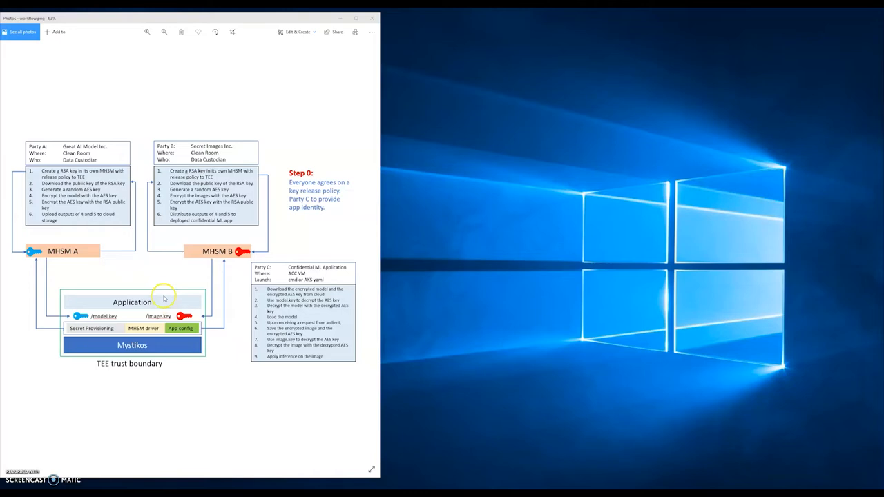
mouse_move(160, 300)
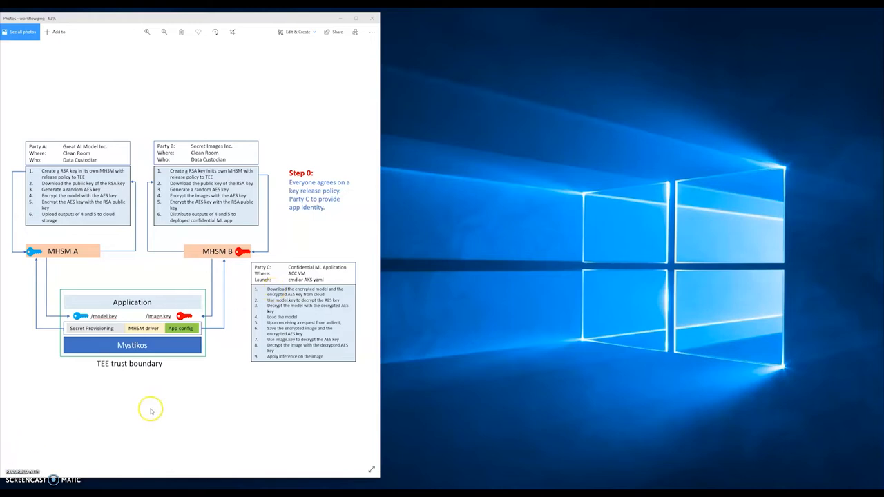
mouse_move(149, 403)
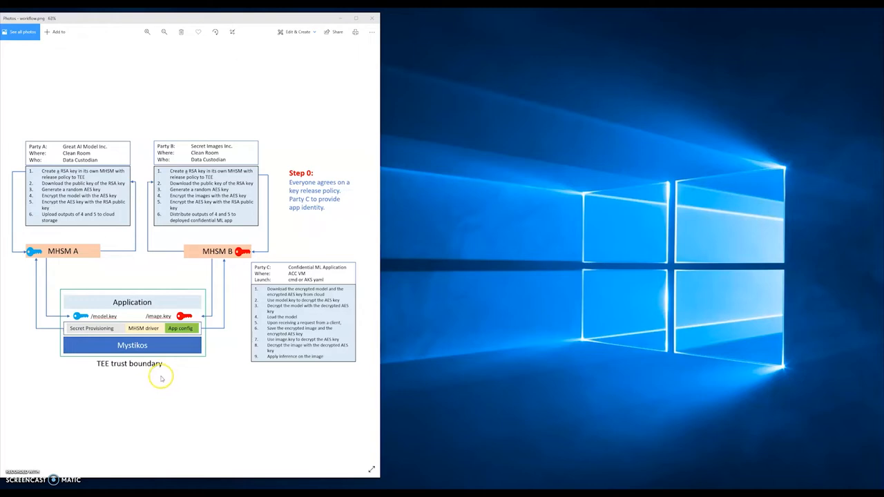
mouse_move(167, 362)
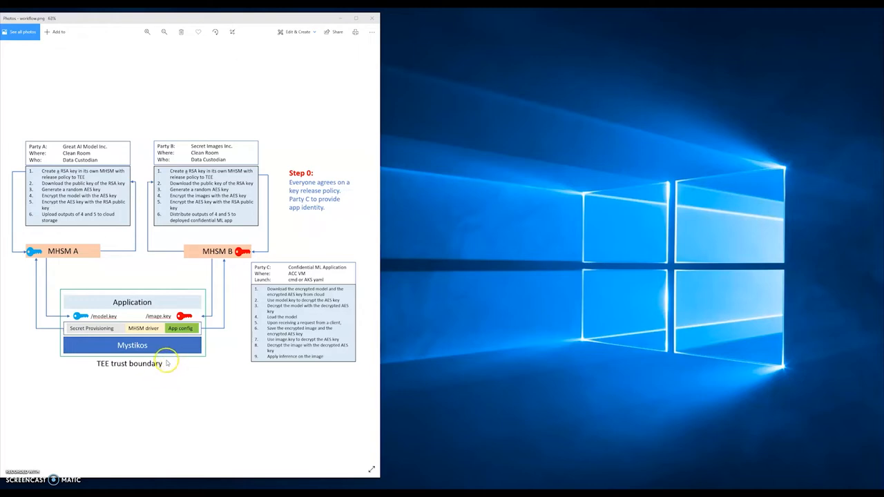
mouse_move(163, 353)
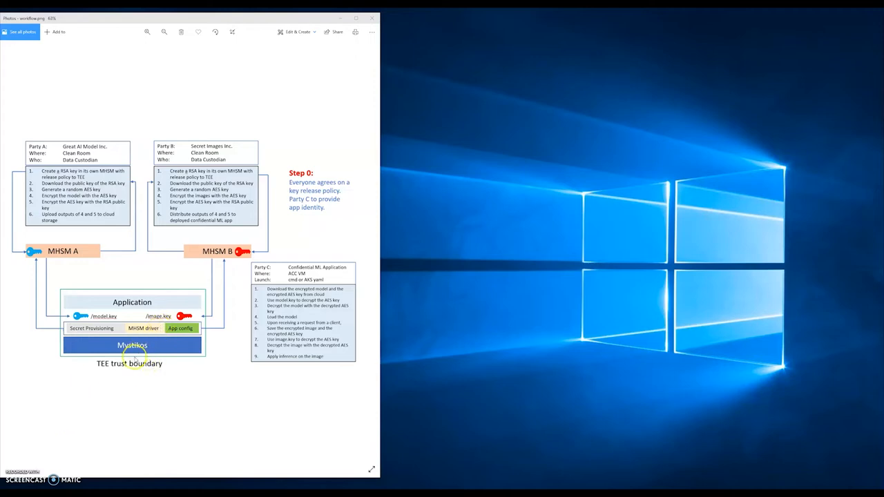
mouse_move(147, 335)
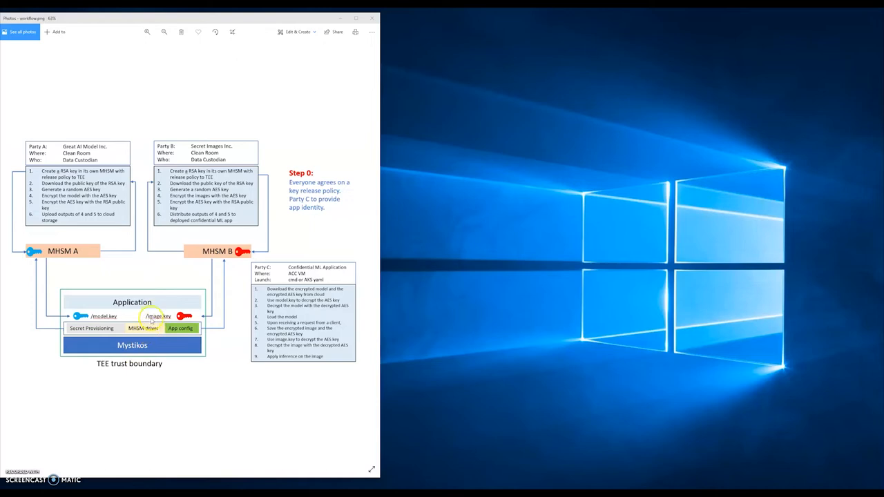
mouse_move(146, 301)
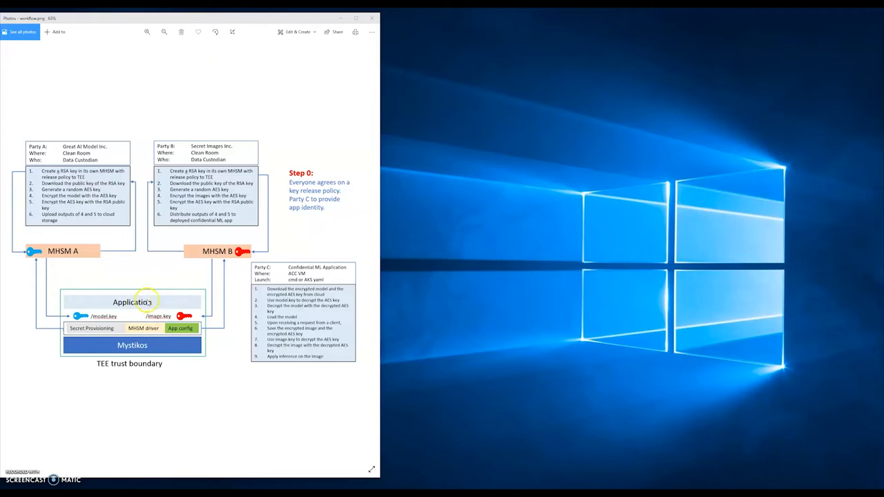
mouse_move(164, 292)
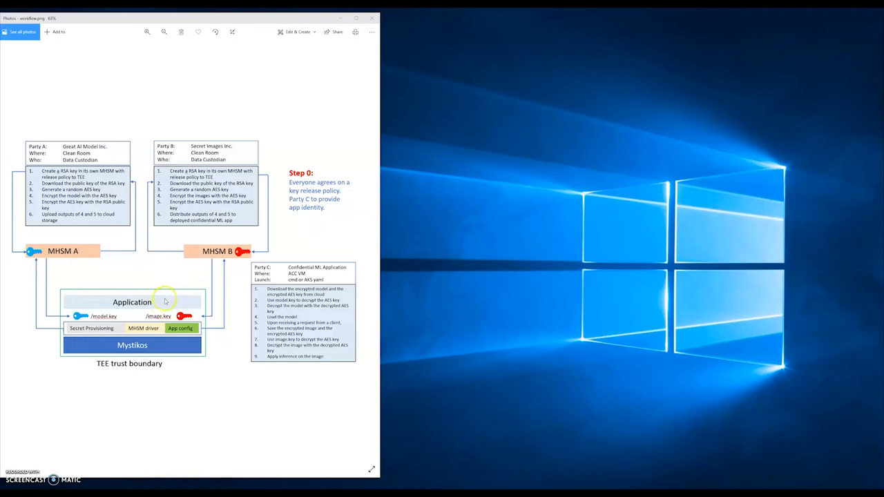
mouse_move(159, 293)
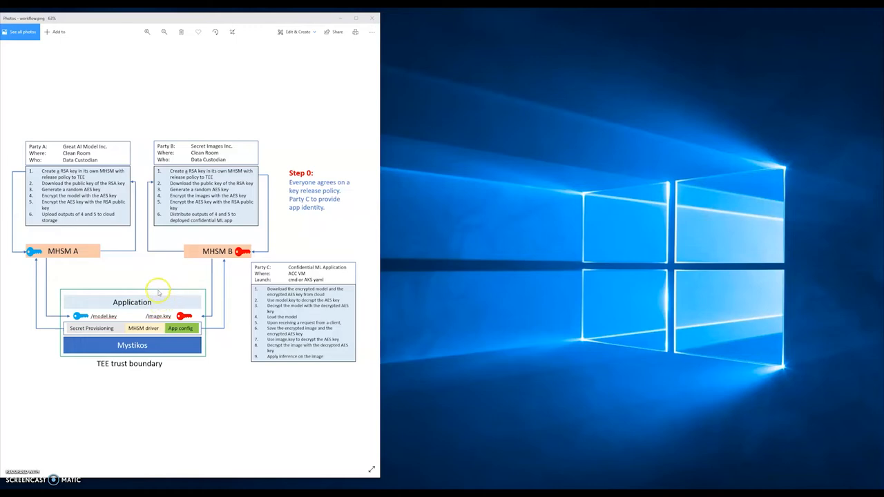
mouse_move(152, 289)
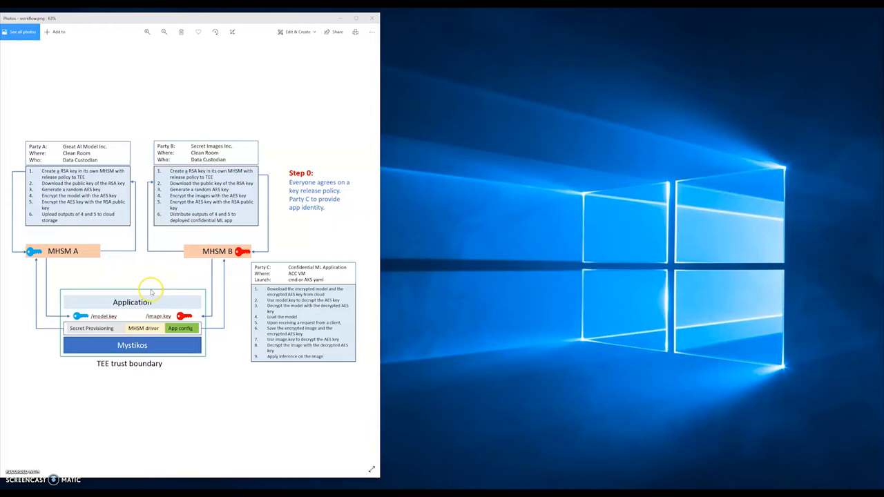
mouse_move(159, 311)
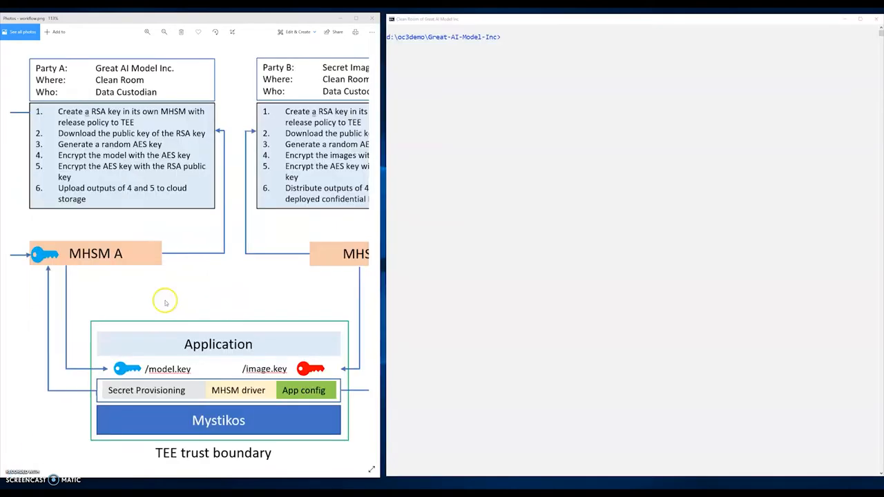
mouse_move(143, 259)
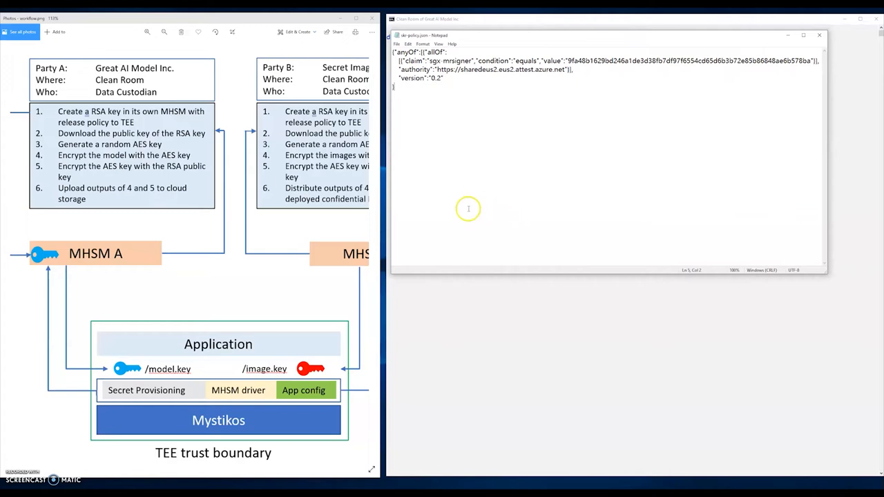
mouse_move(556, 80)
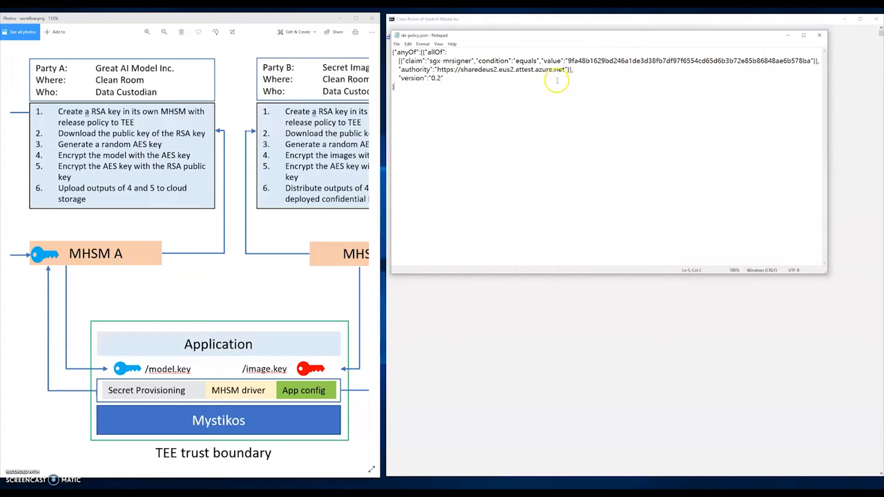
mouse_move(495, 80)
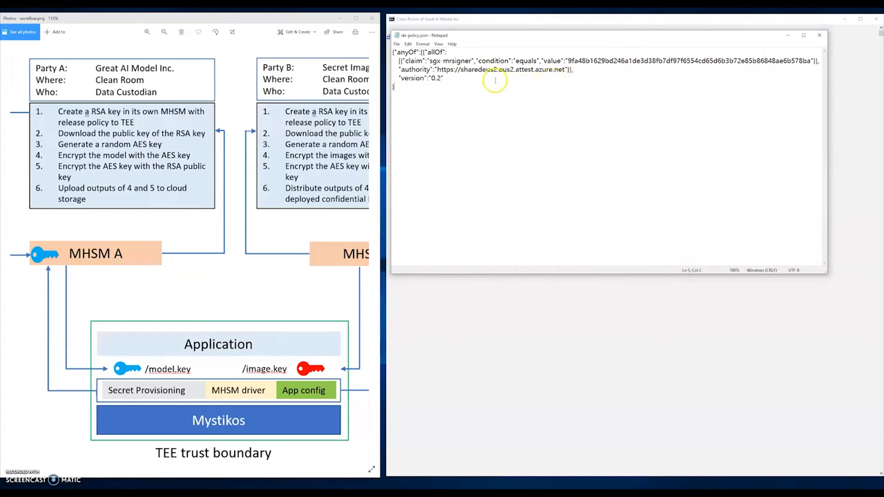
mouse_move(482, 104)
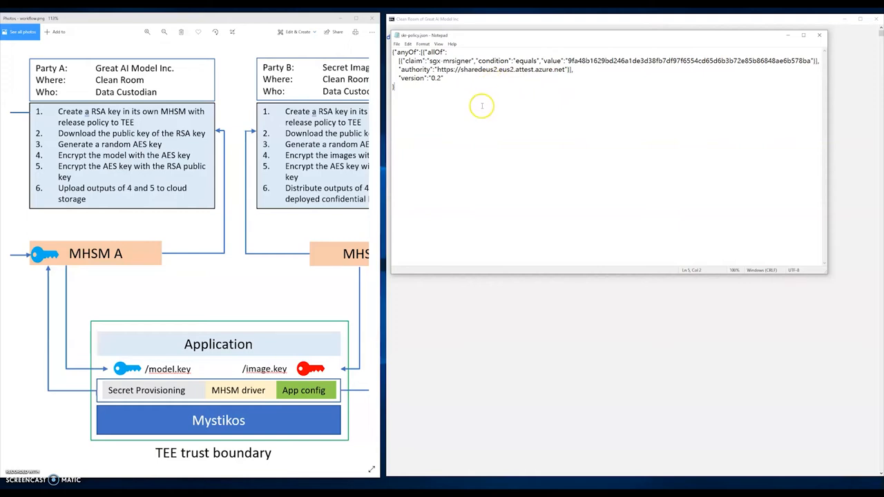
mouse_move(464, 80)
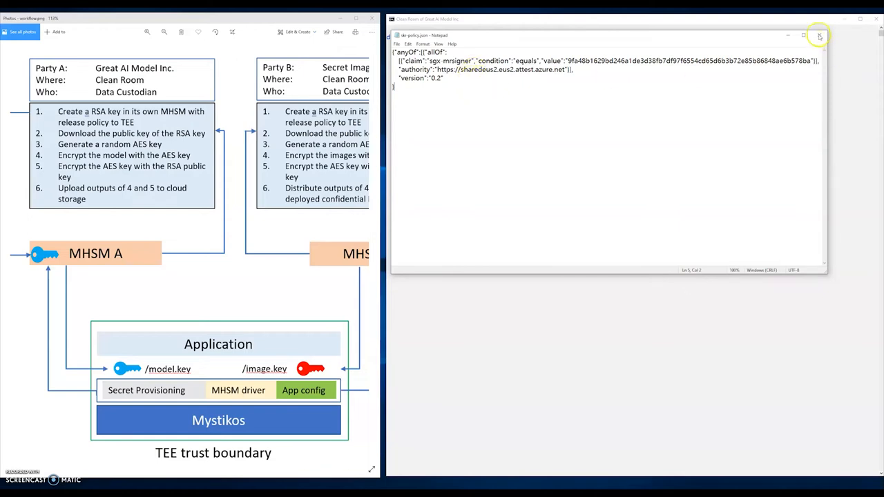
Close the skr-policy.json release policy in Notepad after reviewing its attestation claim.
left_click(819, 36)
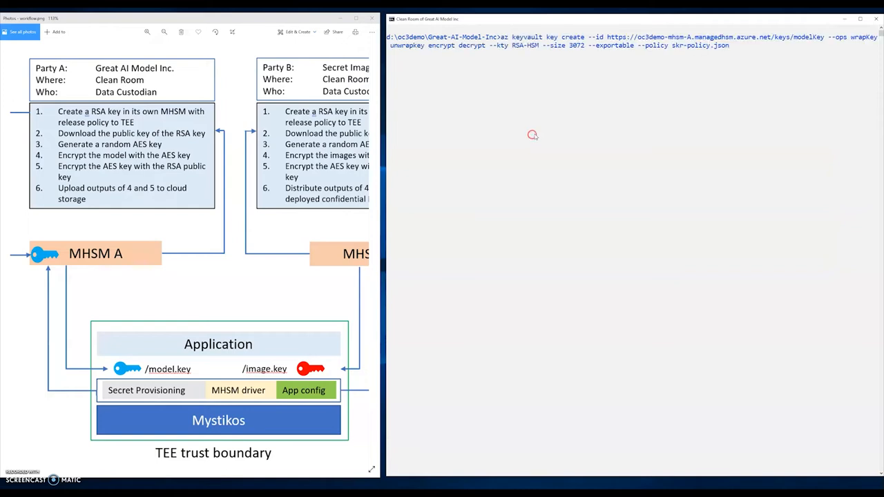
mouse_move(549, 136)
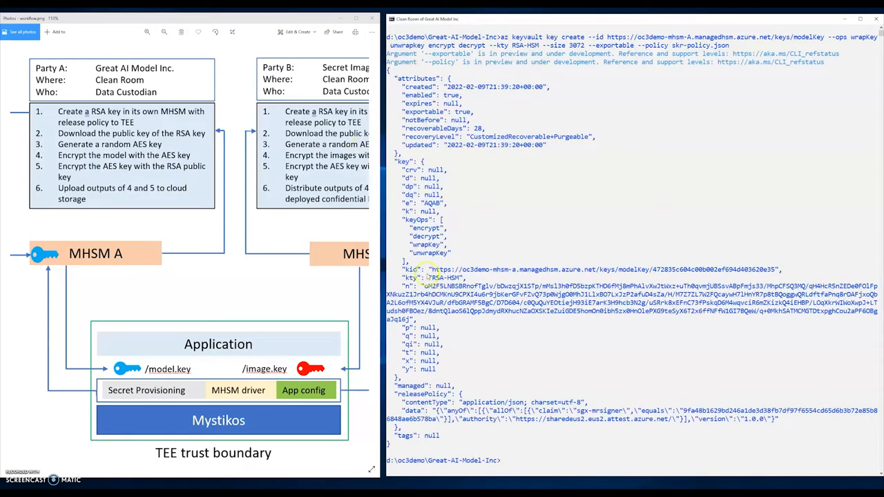
Scroll through the modelkey creation output showing its exportable attributes and release policy.
scroll("down", 3)
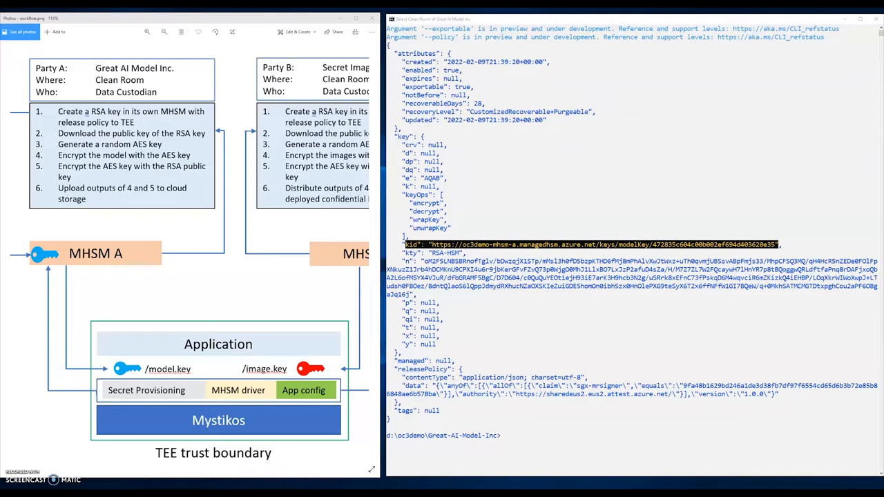
Write az keyvault key download with modelkey's kid URL targeting model-key-pub.pem.
left_click(500, 354)
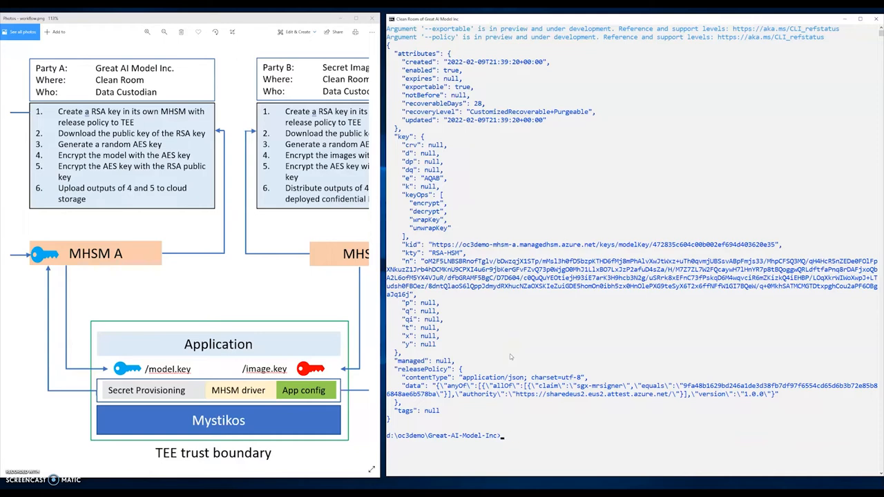
type("az keyvault key download --id https://oc3demo-mhsm-a.managedhsm.azure.net/keys/model-key/885f651618b846fd2cd7ad9a87b8744b -f model-key-pub.pem")
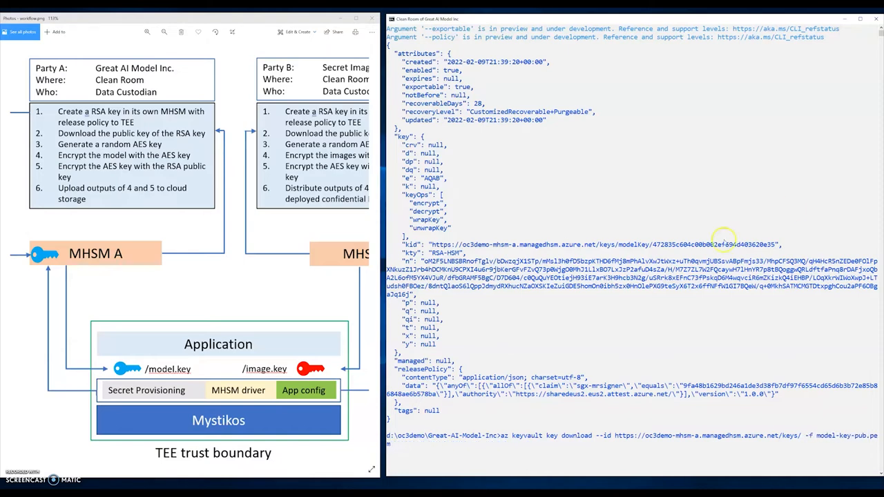
mouse_move(607, 246)
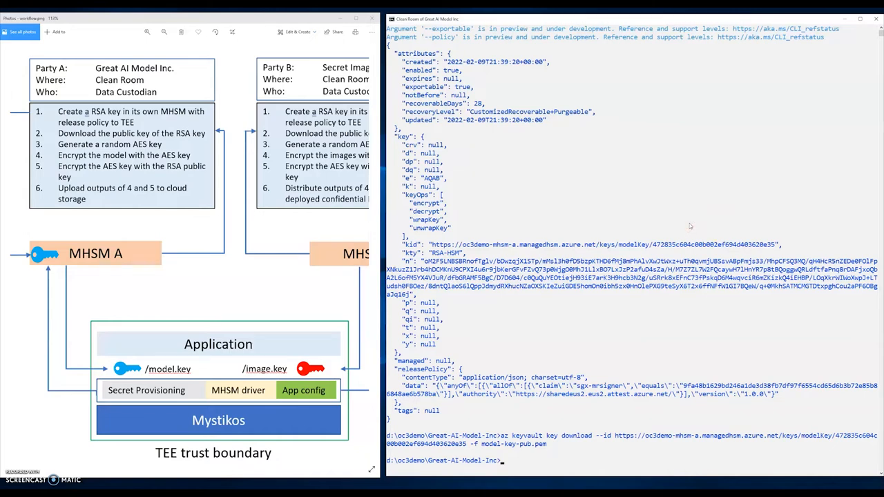
Show model-key-pub.pem, generate a 32-byte hex AES key into aes.bin, and RSA-wrap it into aes.bin.enc.
type("more model-key-pub.pem")
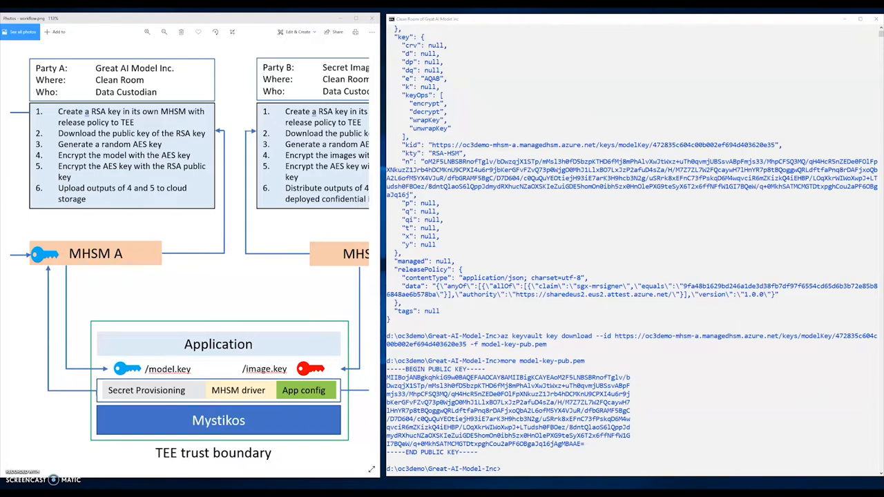
type("openssl rand -hex 32 > aes.bin")
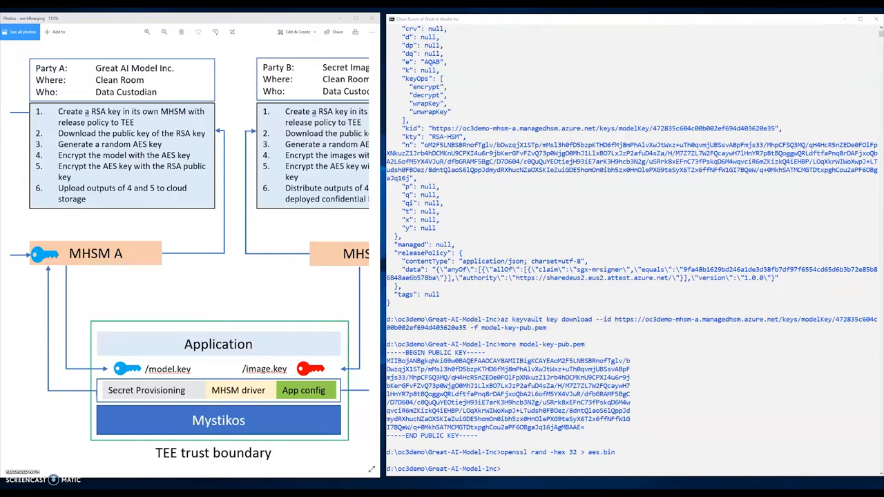
mouse_move(370, 343)
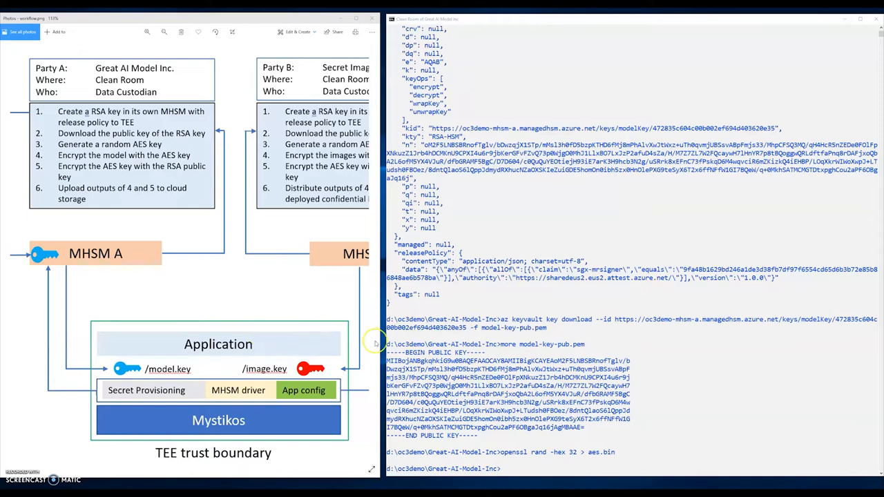
type("openssl rsautl -encrypt -pubin -inkey model-key-pub.pem -in aes.bin -out aes.bin.enc")
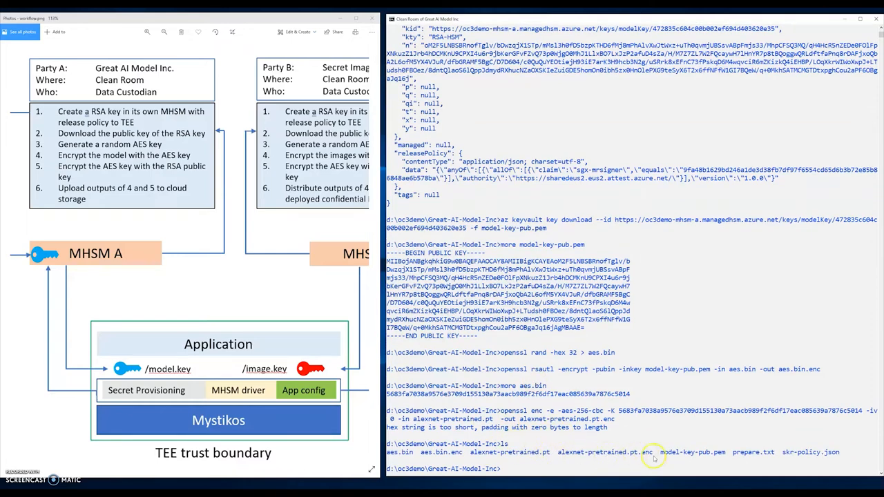
double_click(605, 452)
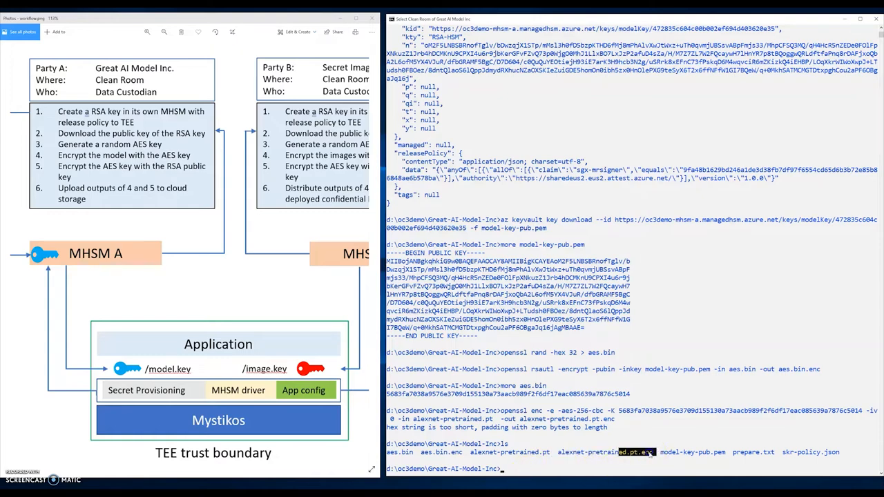
double_click(605, 453)
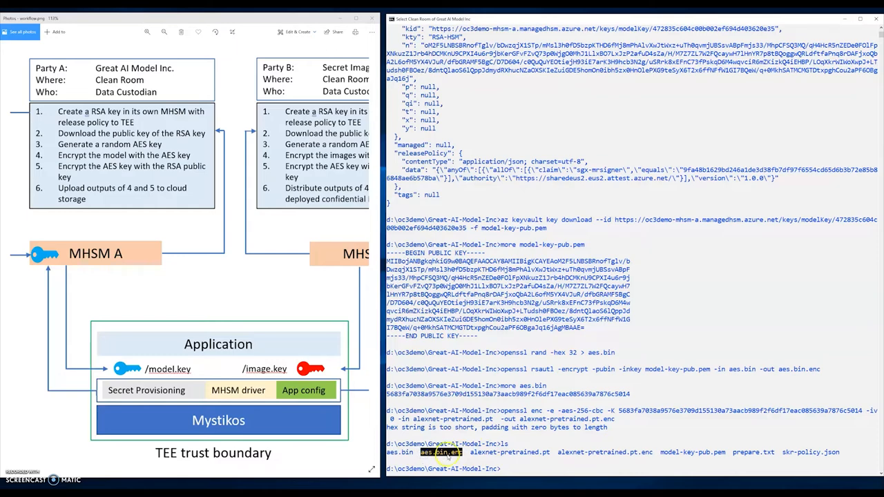
mouse_move(524, 466)
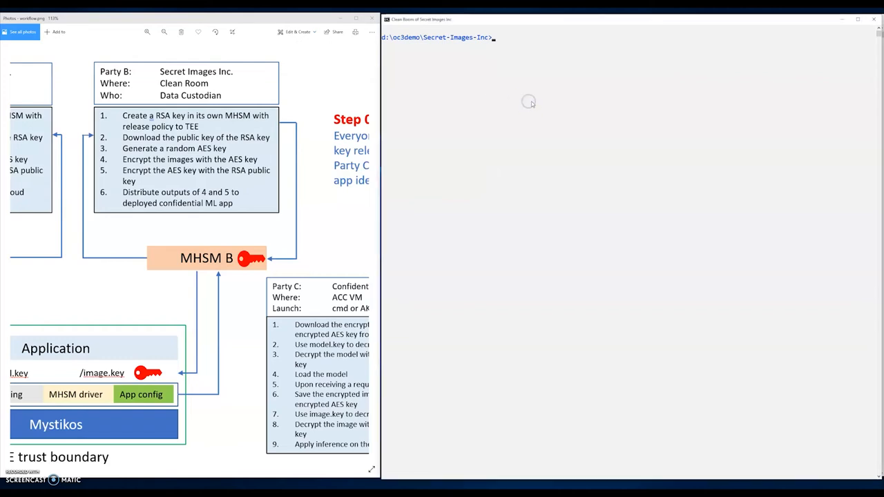
mouse_move(531, 103)
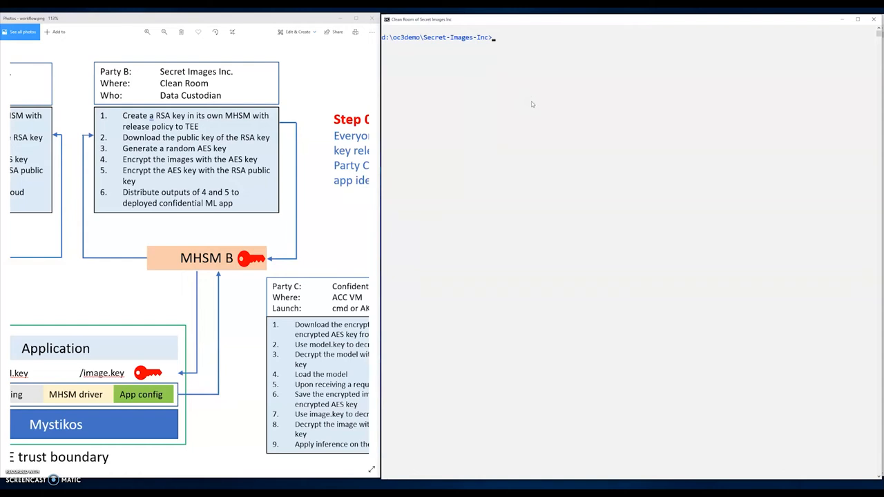
Display prepare.txt listing Party B's key creation and image encryption commands.
type("more prepare.txt")
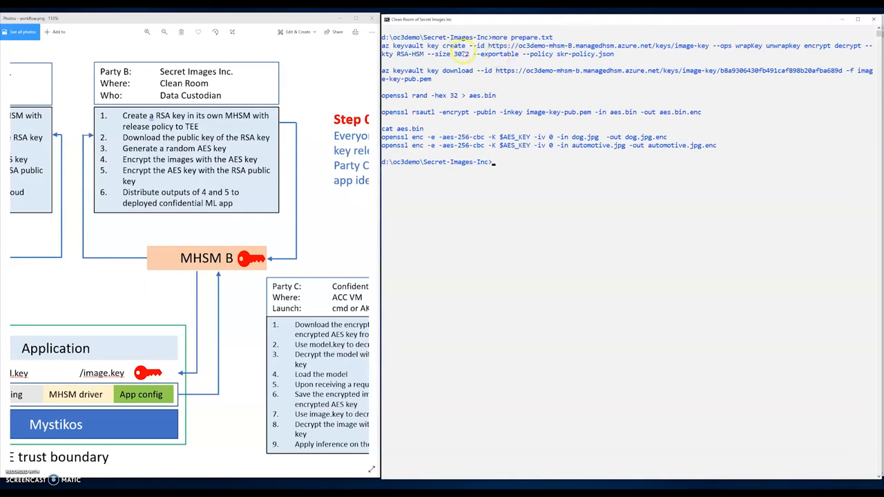
mouse_move(546, 62)
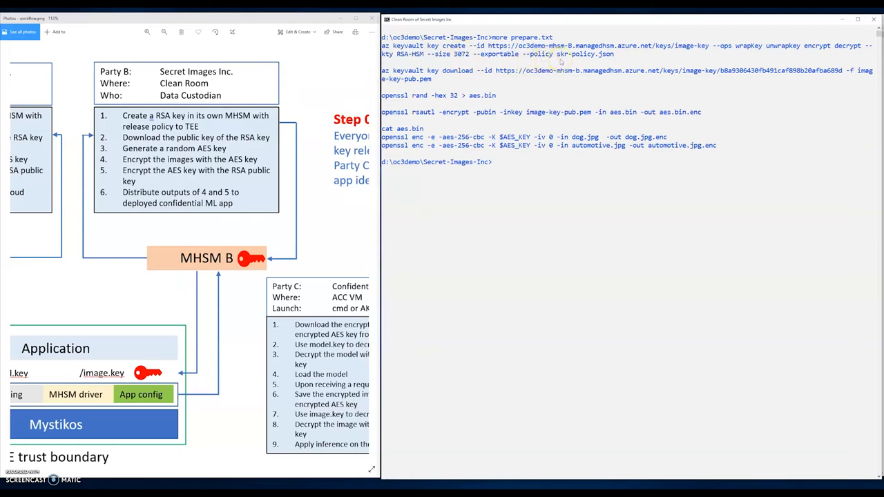
mouse_move(542, 77)
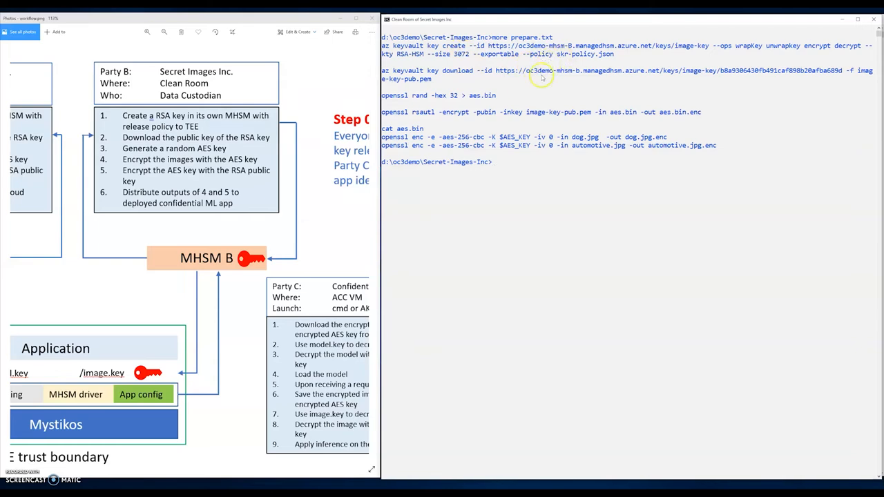
mouse_move(497, 83)
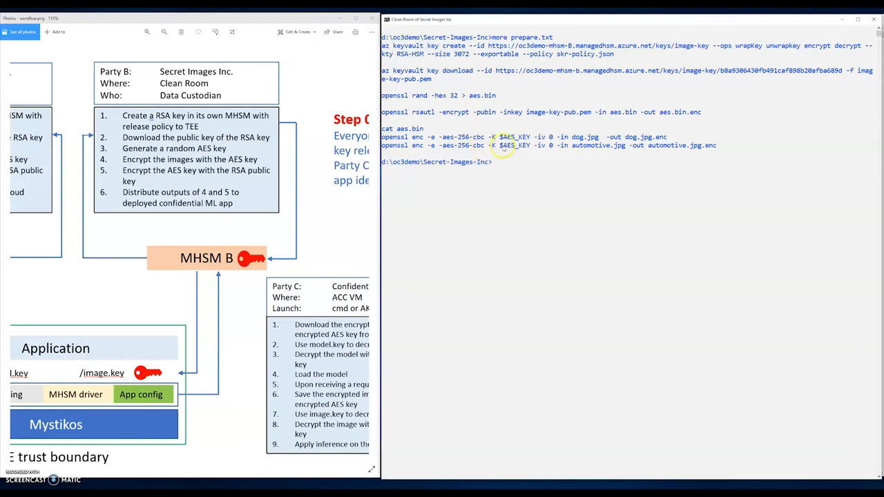
mouse_move(531, 187)
type("ls")
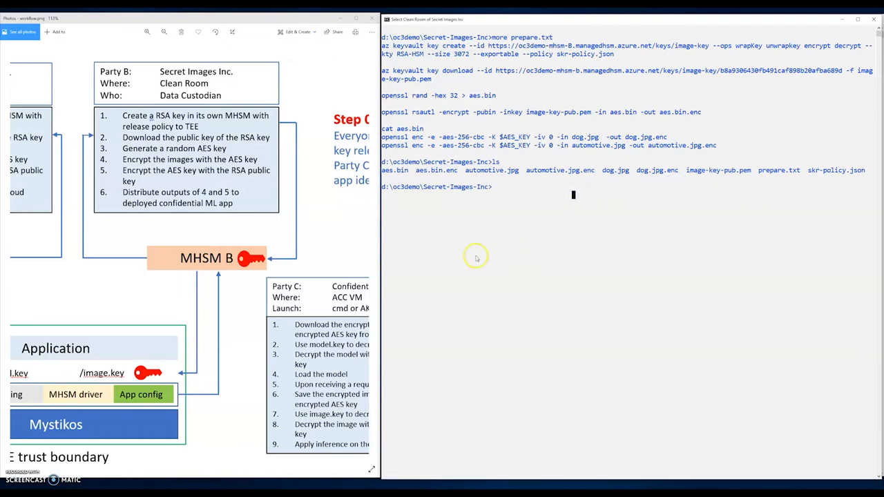
mouse_move(324, 268)
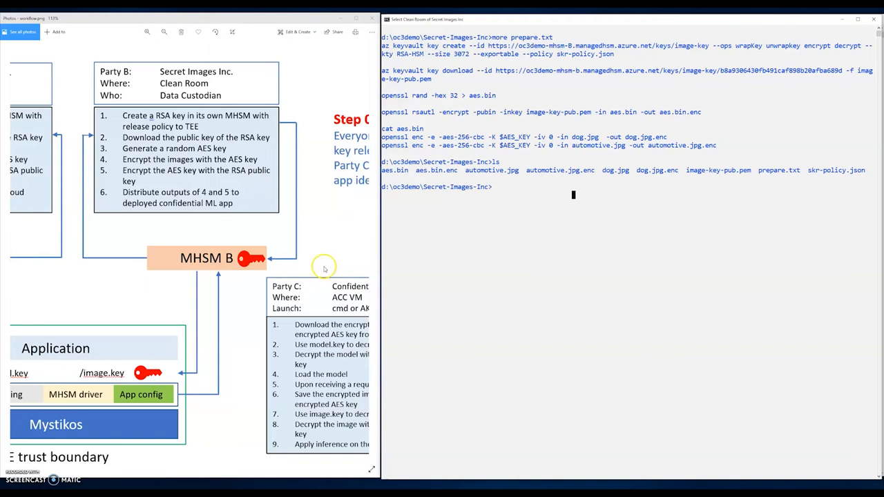
mouse_move(320, 266)
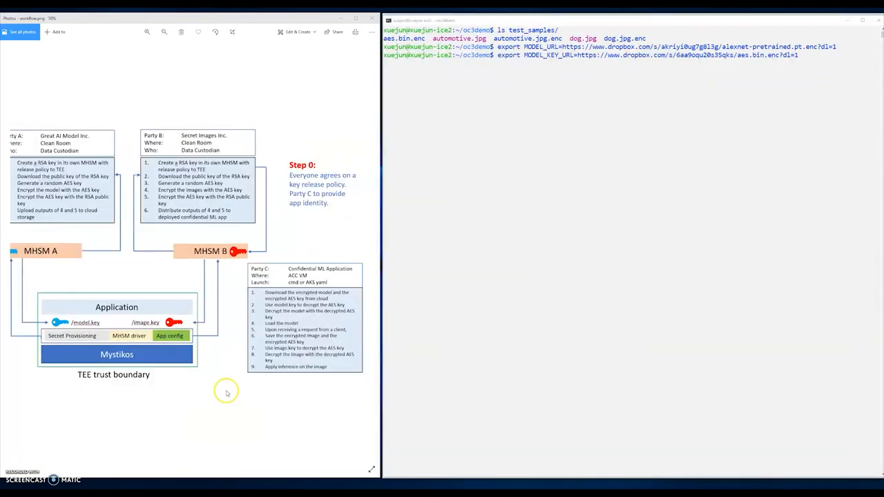
mouse_move(250, 384)
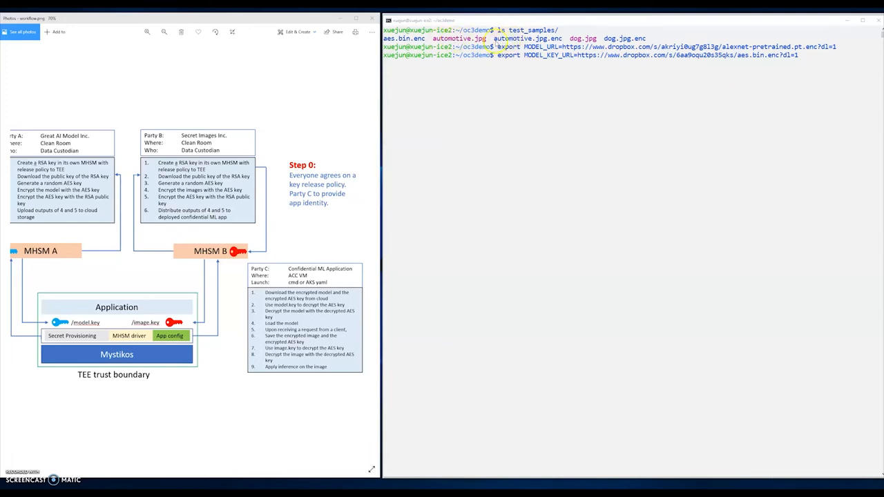
Select automotive.jpg.enc in the VM terminal's test_samples listing.
double_click(524, 38)
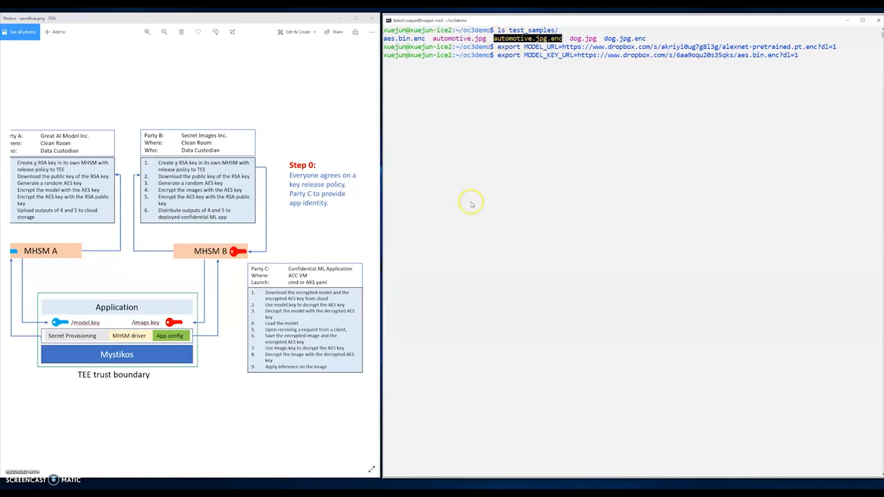
mouse_move(576, 131)
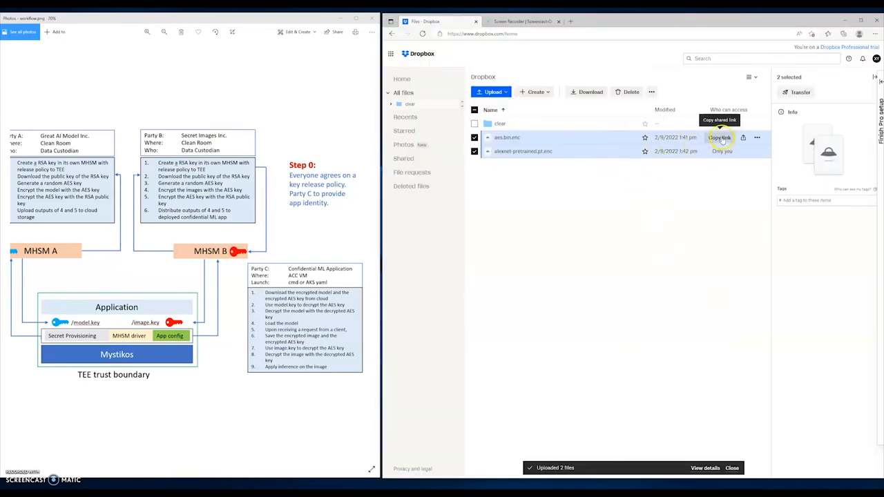
Copy the Dropbox shared link for the uploaded aes.bin.enc file.
left_click(719, 138)
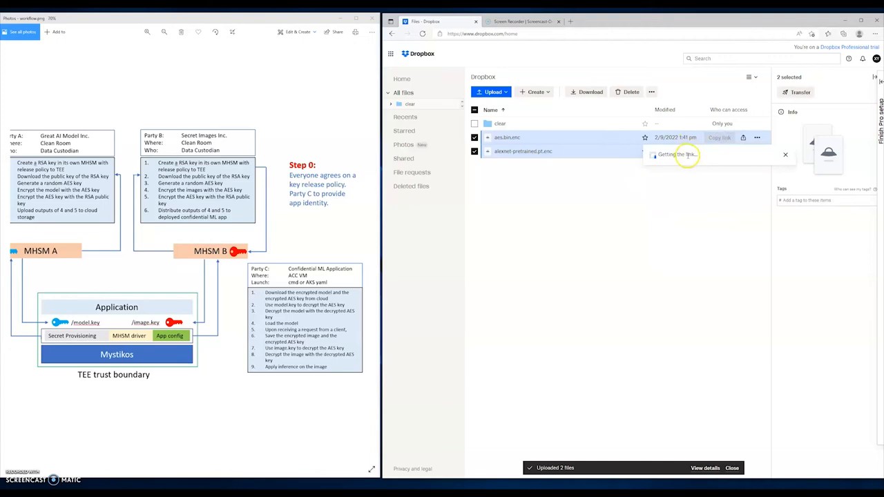
left_click(721, 138)
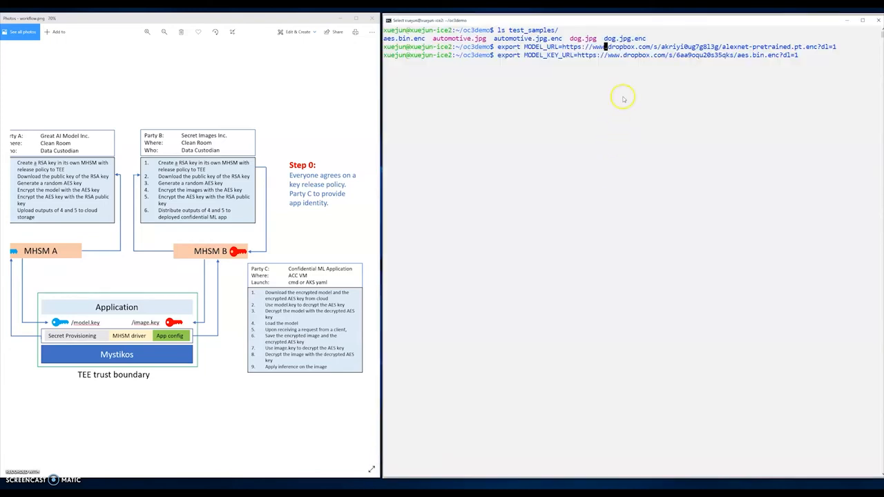
mouse_move(789, 101)
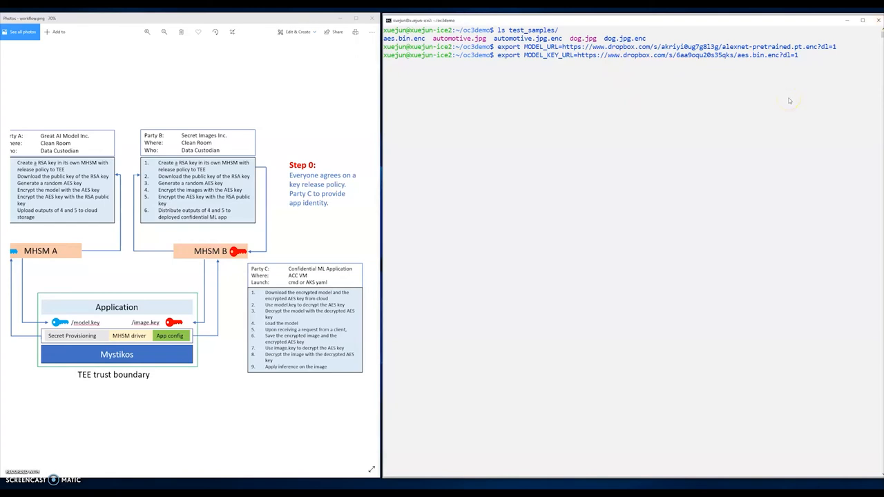
Start the confidential PyTorch inference service with make run in the VM terminal.
type("make run")
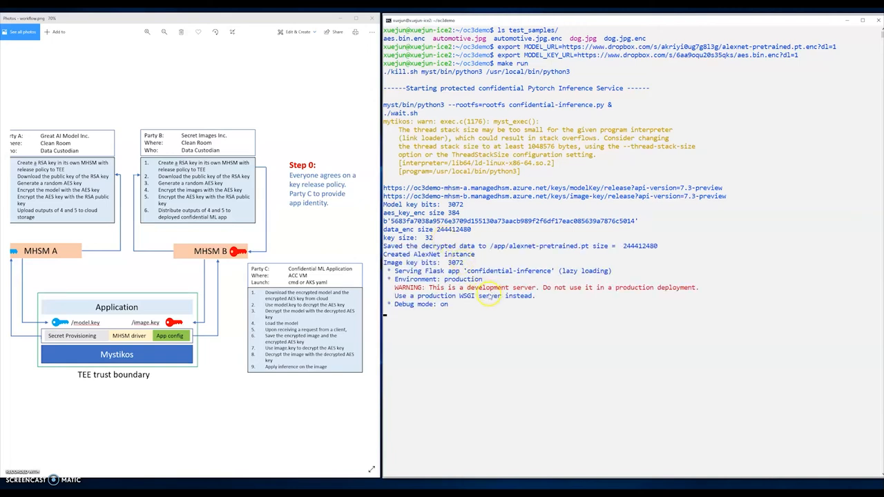
mouse_move(474, 320)
type("./client.sh test_samples/dog.jpg.enc test_samples/aes.bin.enc")
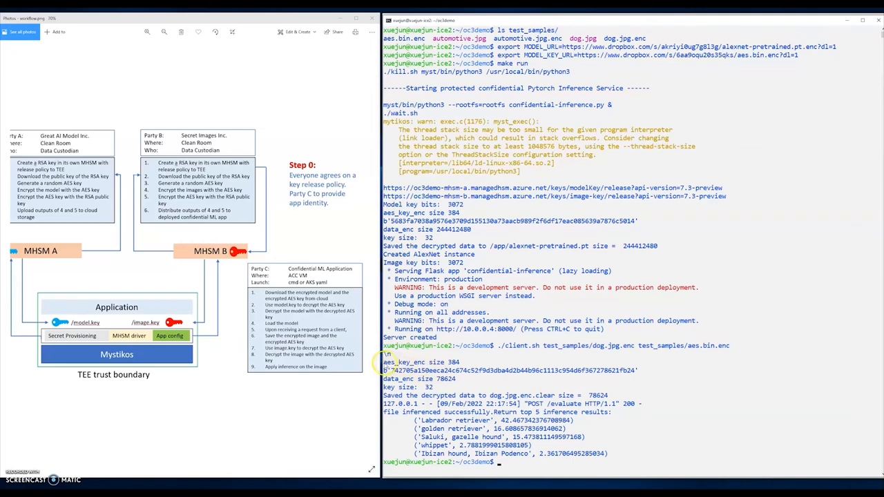
Select the aes_key_enc size line in the dog.jpg.enc classification output.
double_click(403, 362)
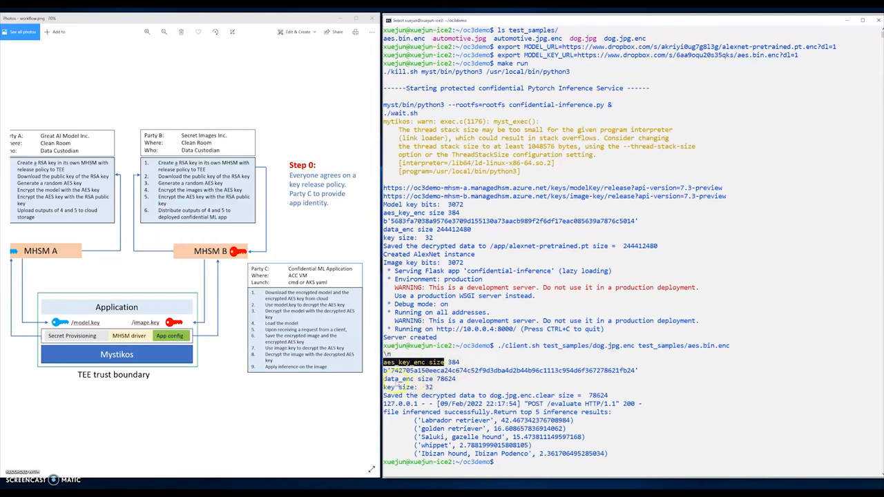
mouse_move(477, 408)
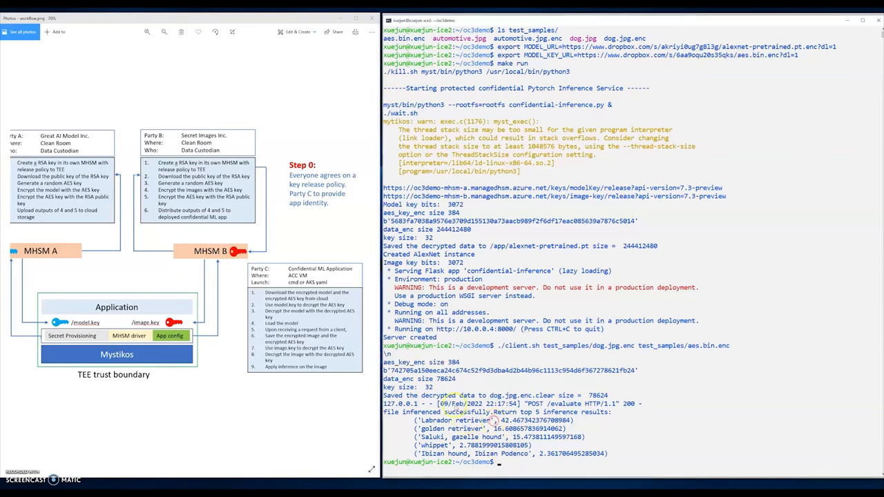
Note the aes_key_enc size and leave the terminal at a fresh oc3demo prompt.
type("aes_key_enc size")
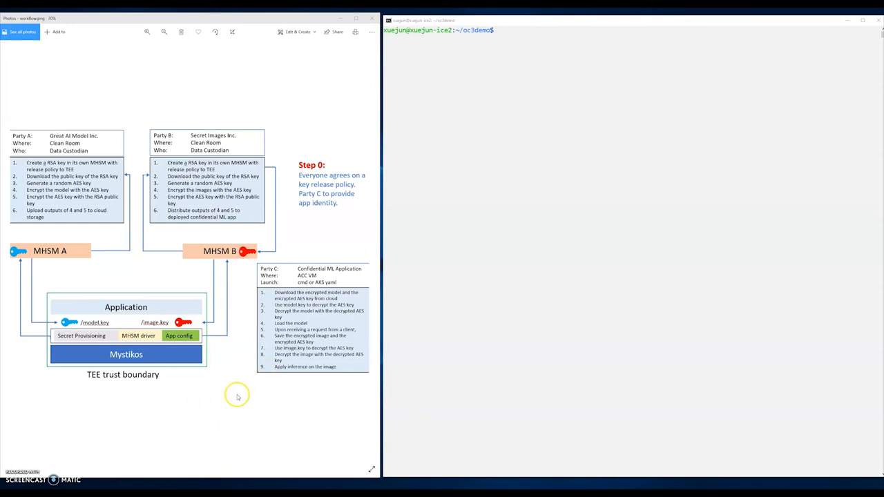
mouse_move(235, 383)
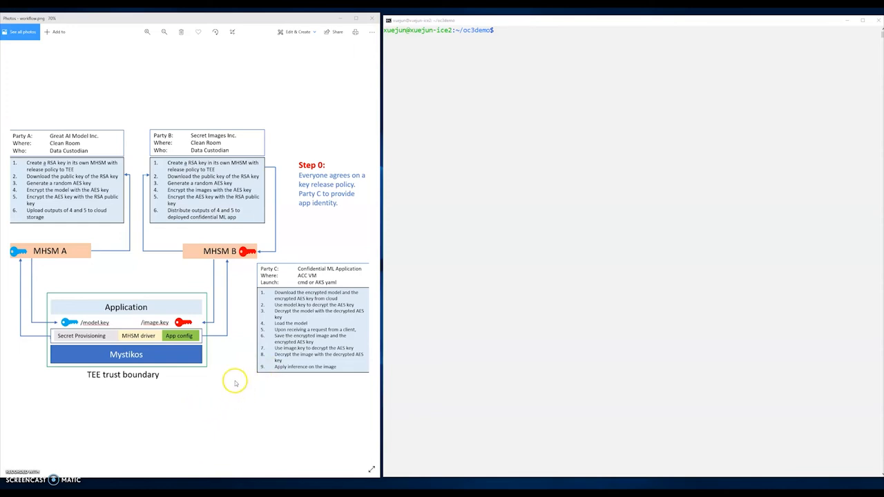
mouse_move(215, 373)
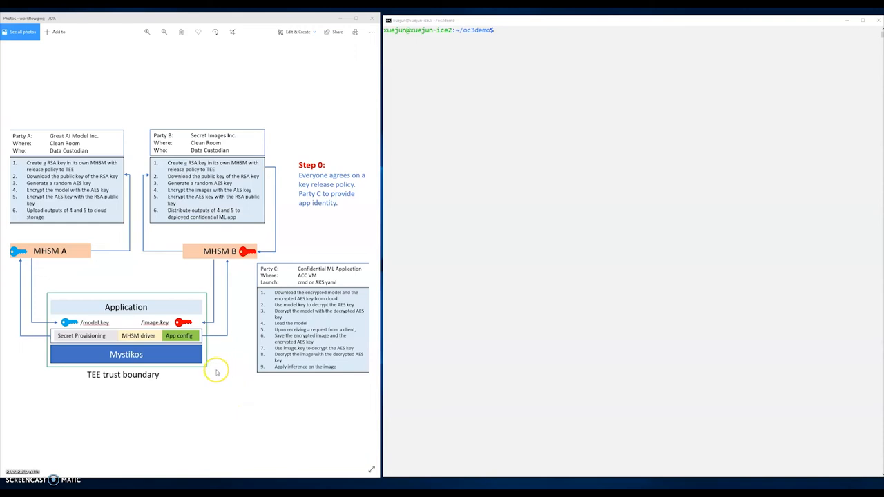
mouse_move(145, 420)
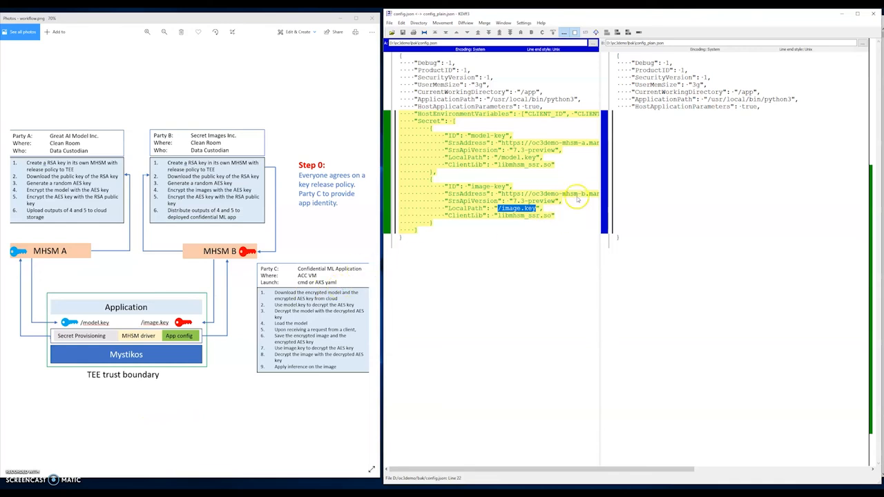
mouse_move(638, 185)
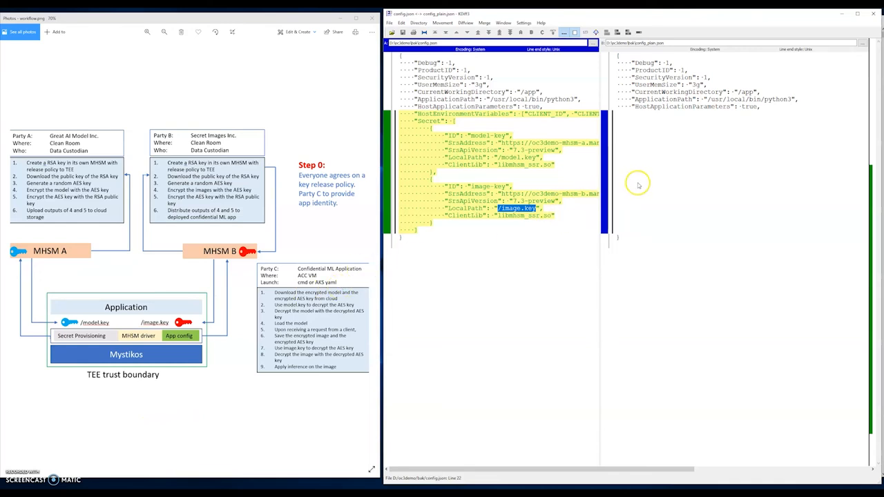
mouse_move(649, 124)
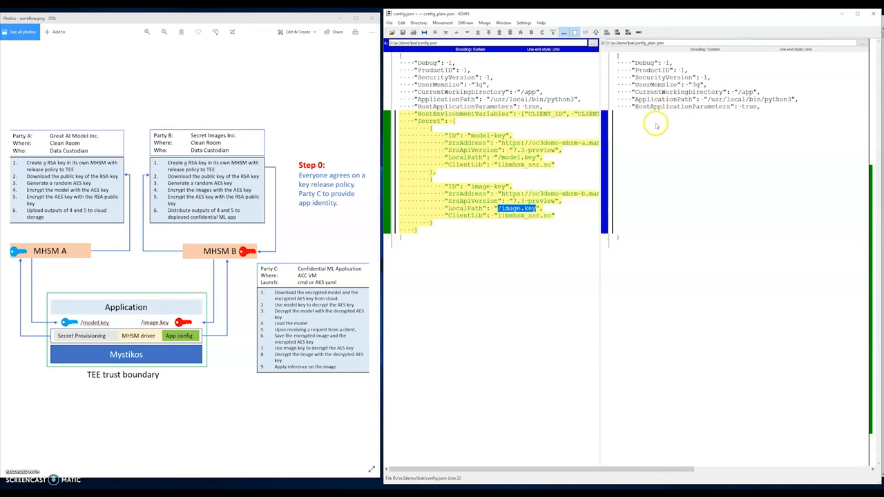
mouse_move(671, 117)
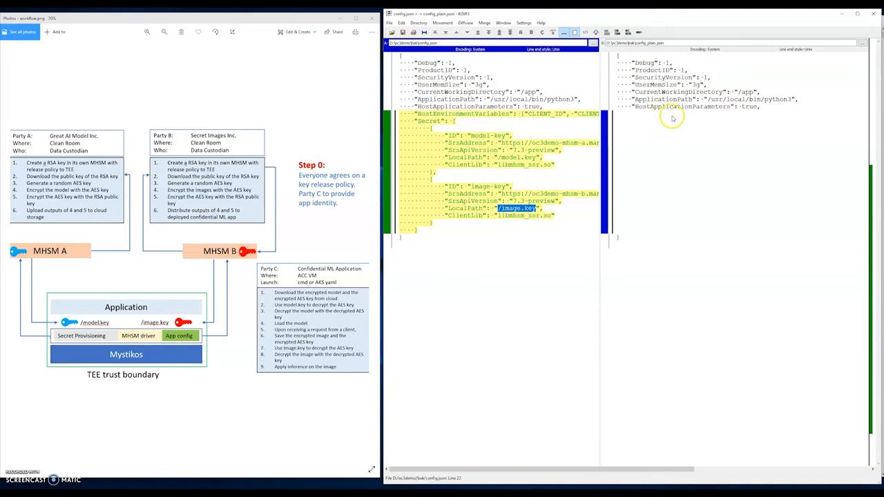
mouse_move(654, 117)
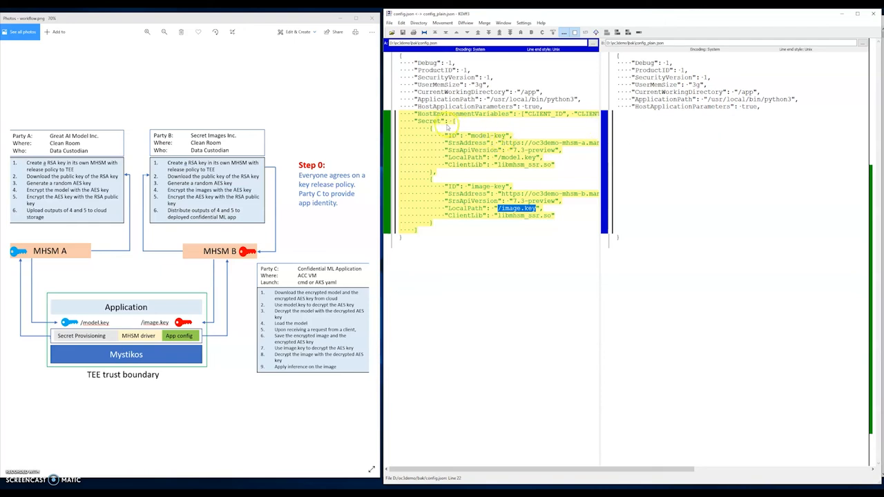
mouse_move(449, 127)
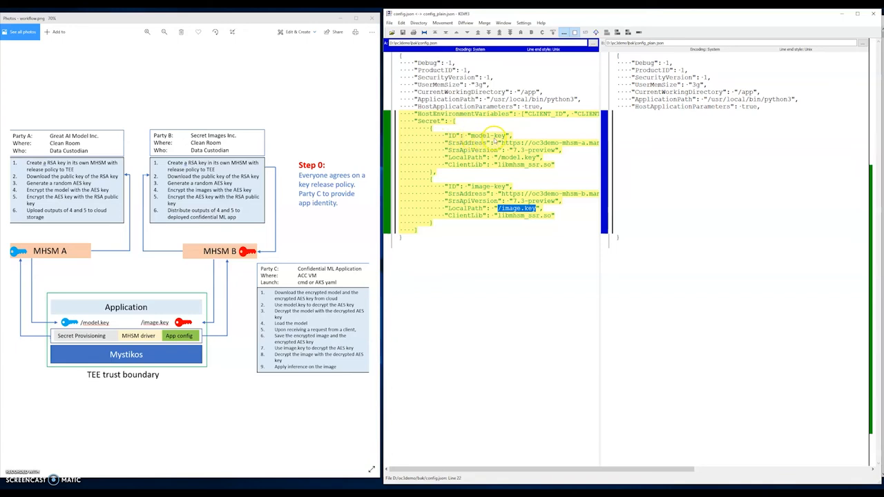
mouse_move(601, 155)
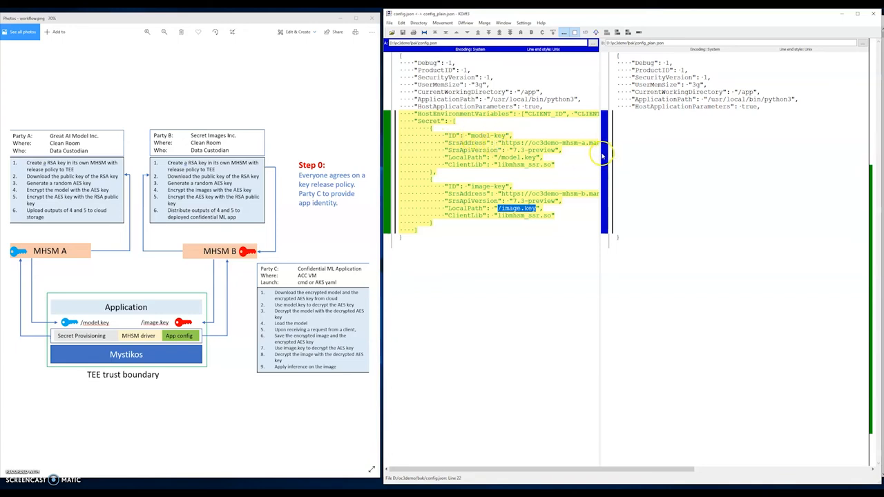
mouse_move(525, 145)
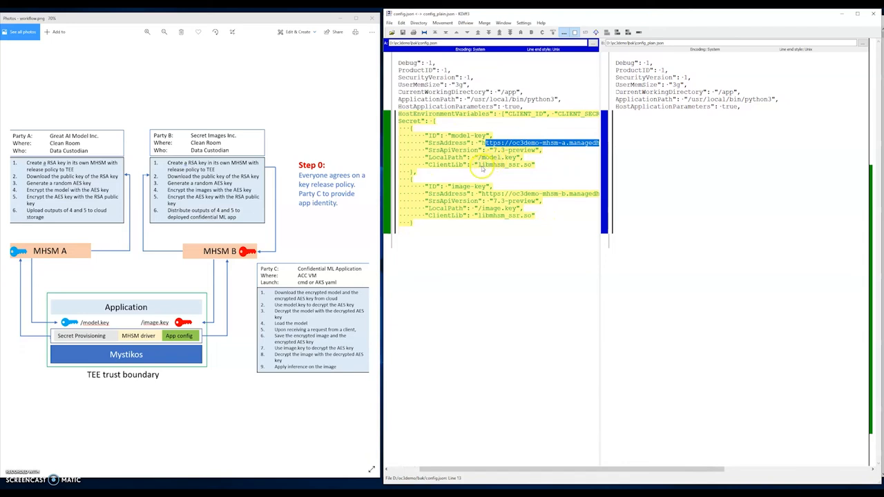
Select the model-key release address inside the added Secrets block of config.json.
double_click(504, 164)
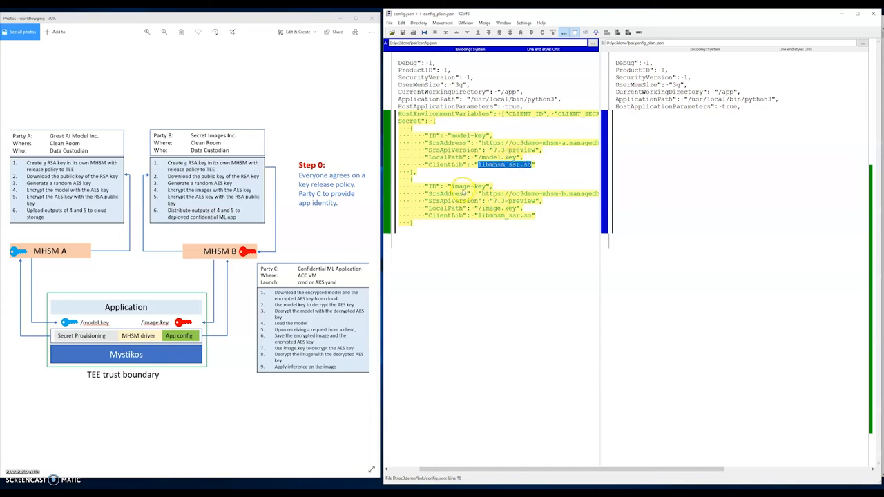
mouse_move(464, 190)
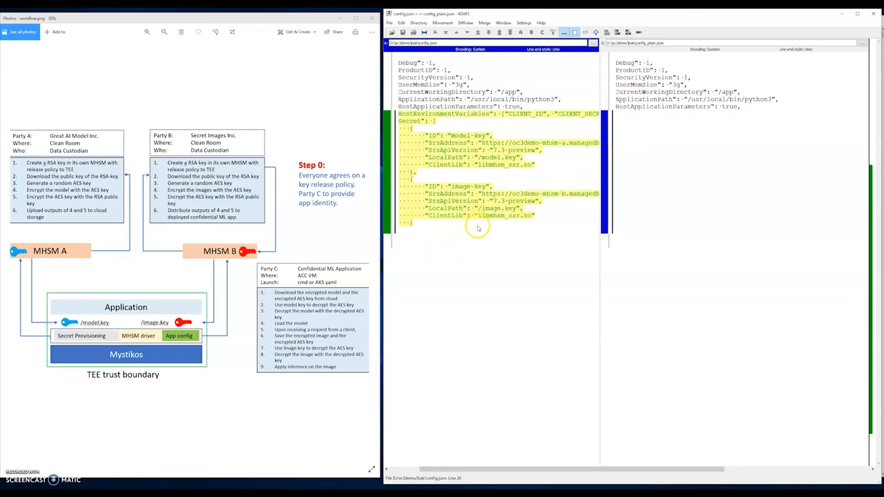
mouse_move(464, 286)
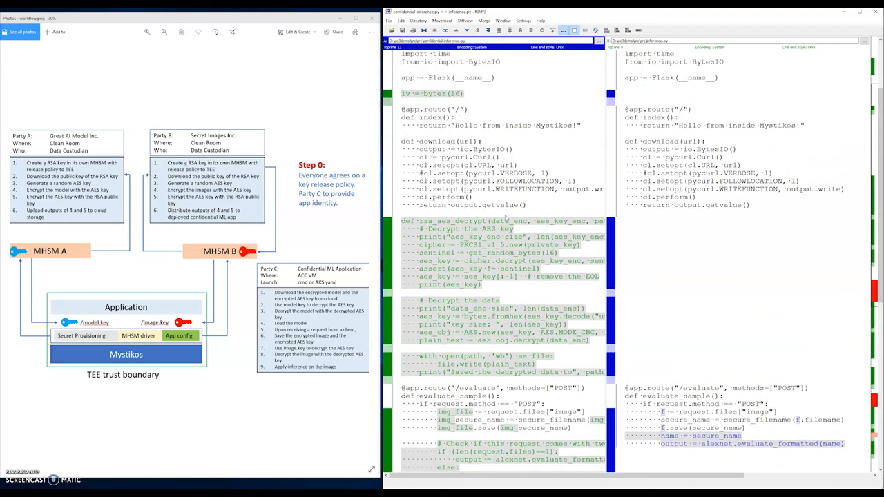
Scroll through the confidential vs plain inference.py diff and return to the terminal prompt.
scroll("down", 3)
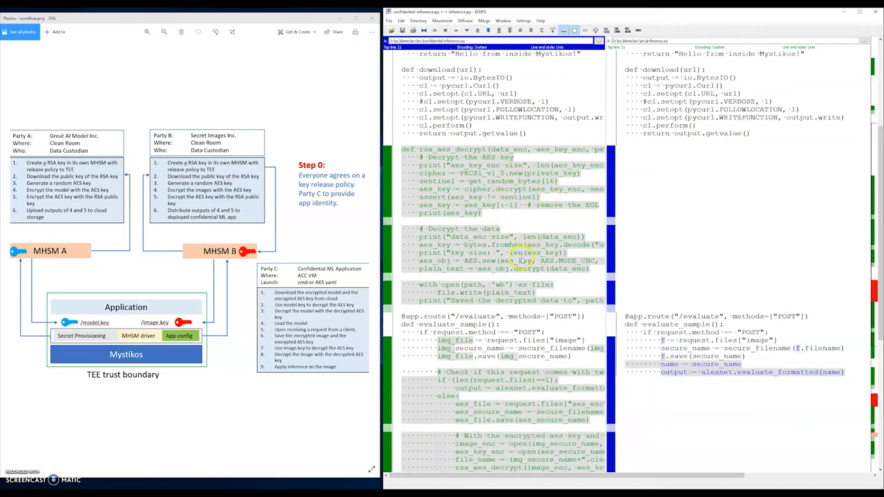
scroll("down", 3)
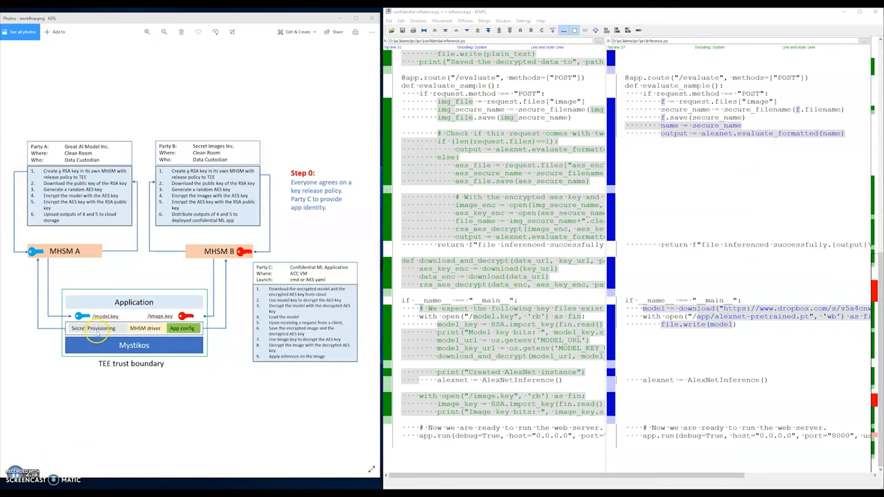
left_click(94, 332)
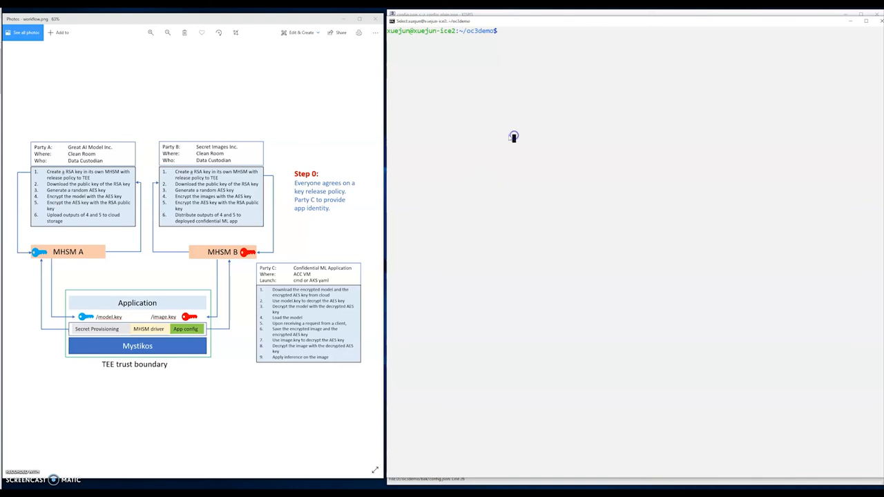
Start the plain service with 'time make run-plain', then prepare the timed client call for test_samples/dog.jpg.
type("time")
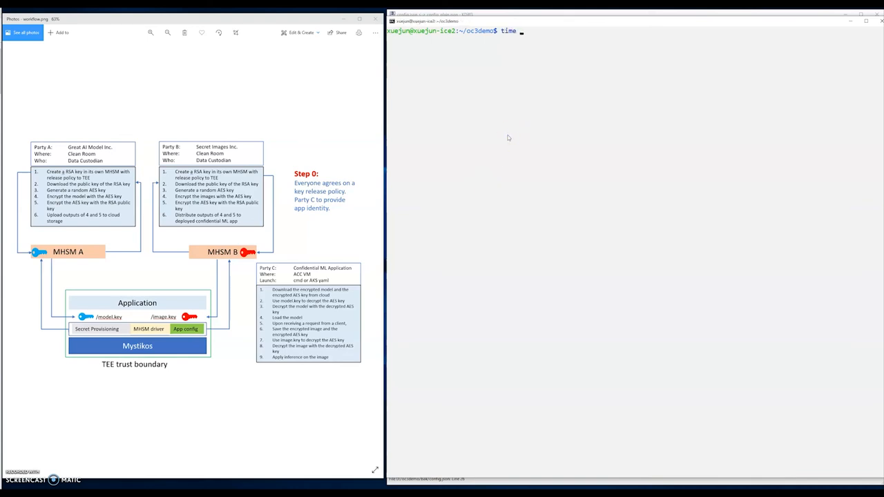
type("make run-plain")
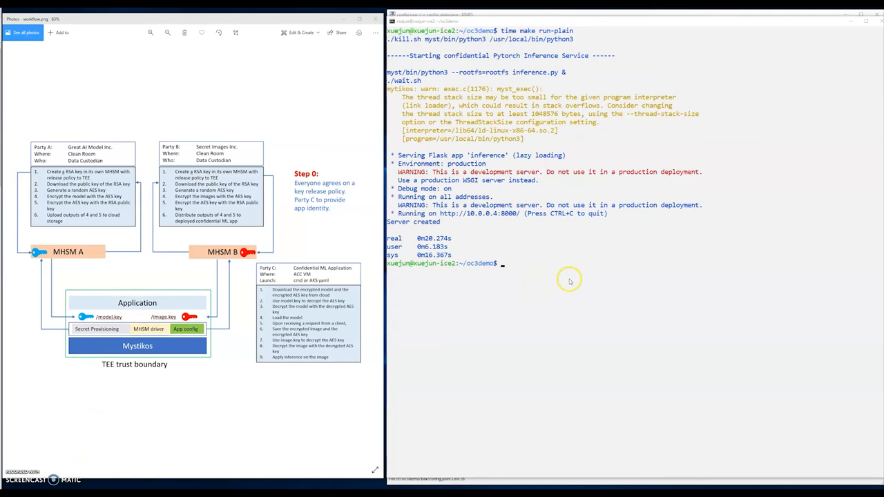
type("time ./client.sh test_samples/dog.jpg")
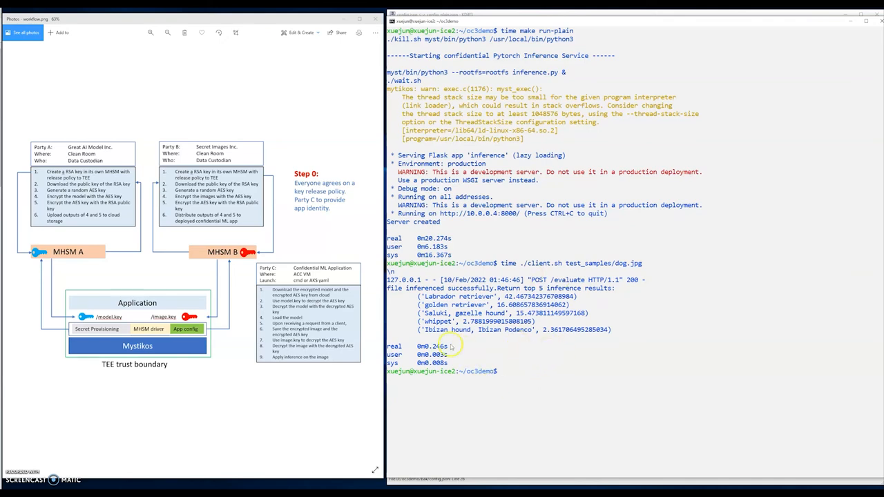
Begin the cleanup command 'rm -rf rootfs' after the plain dog.jpg classification finishes.
type("rm")
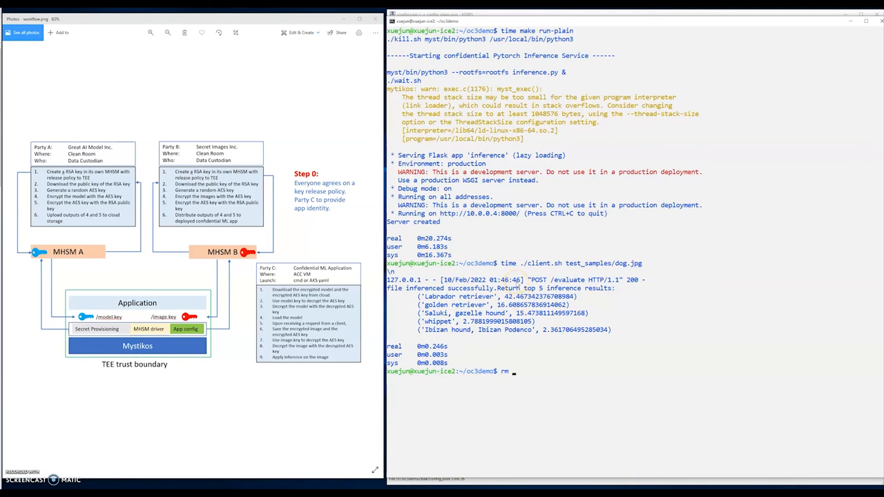
type("-rf ri")
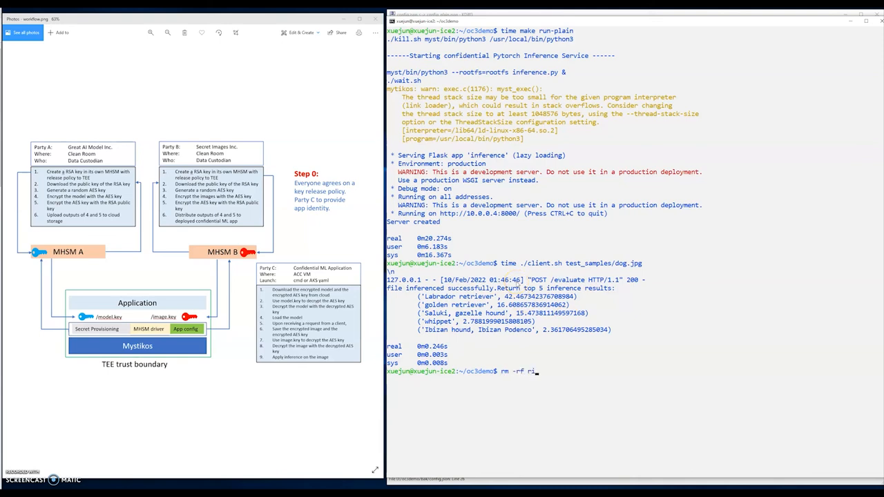
type("ootfs myst ; make")
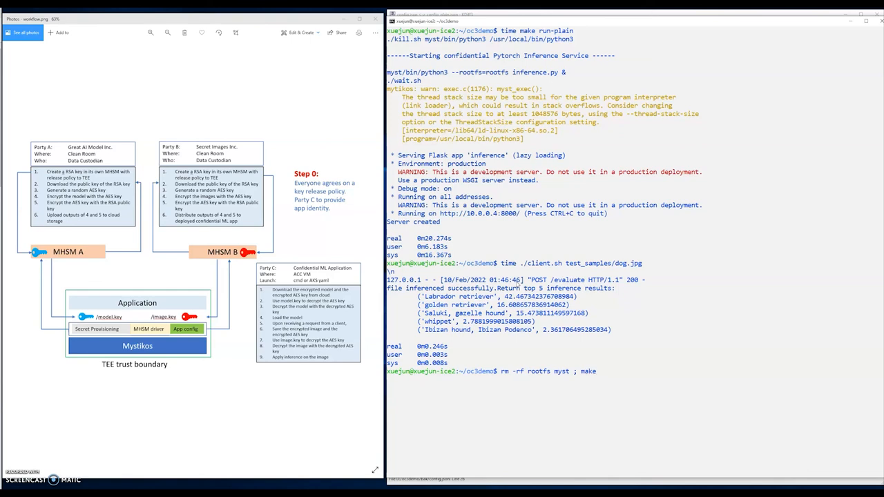
Rebuild and start the protected service with 'rm -rf rootfs myst ; make ; time make run'.
type("; time make")
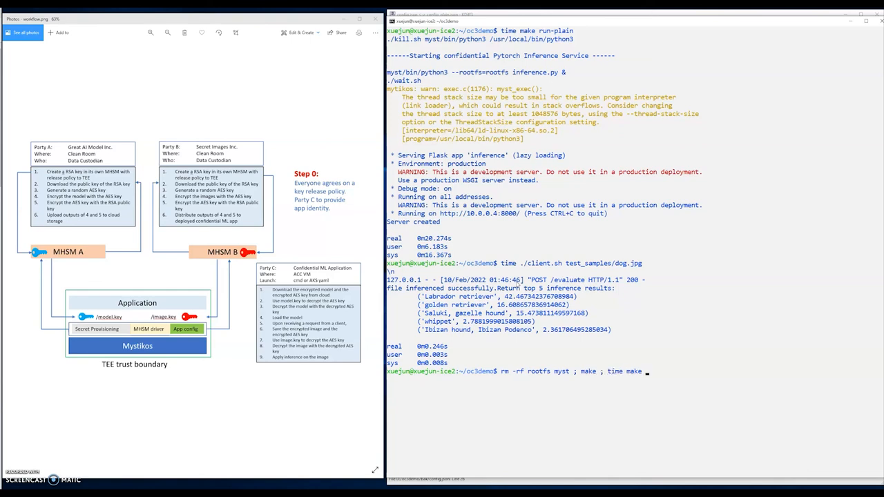
type("run")
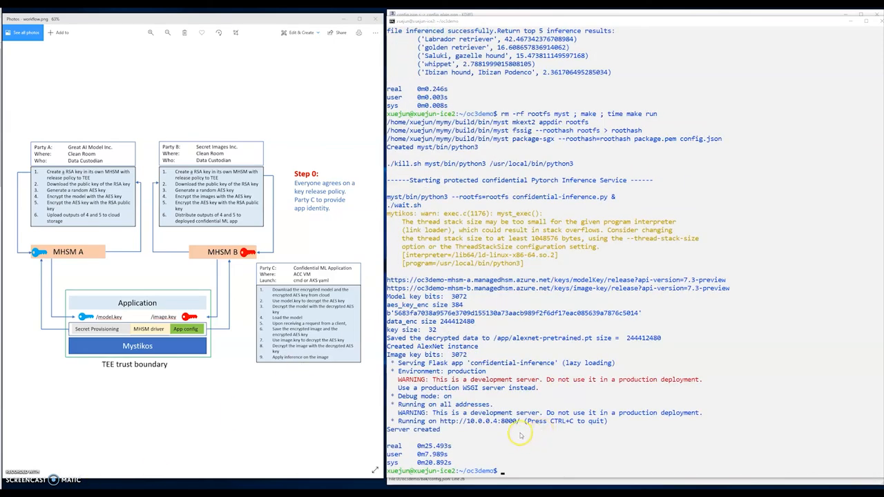
mouse_move(527, 433)
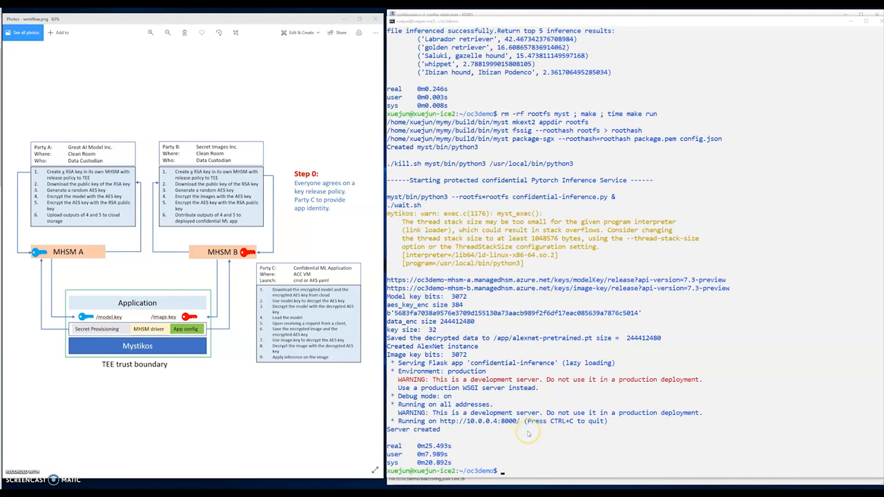
mouse_move(518, 425)
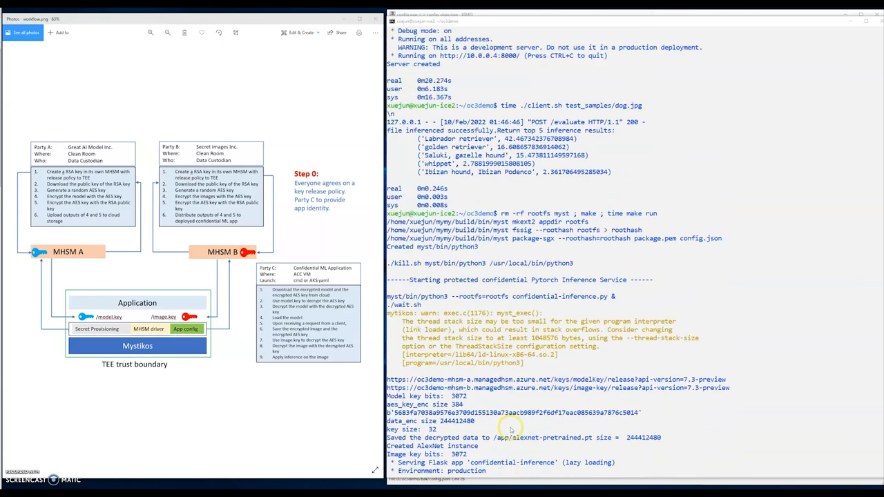
scroll("down", 3)
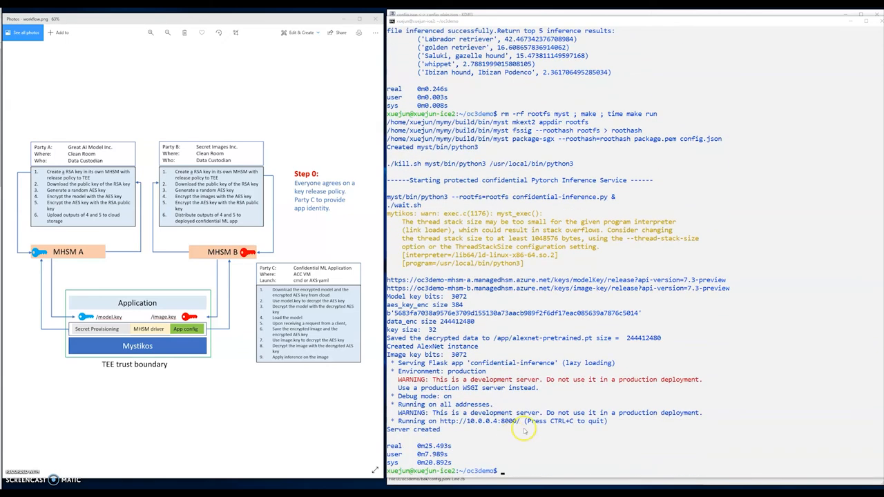
mouse_move(523, 436)
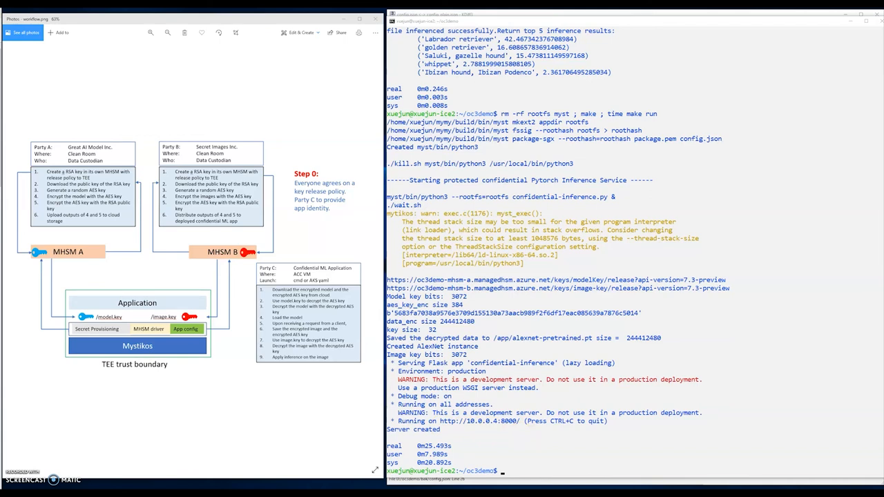
mouse_move(638, 456)
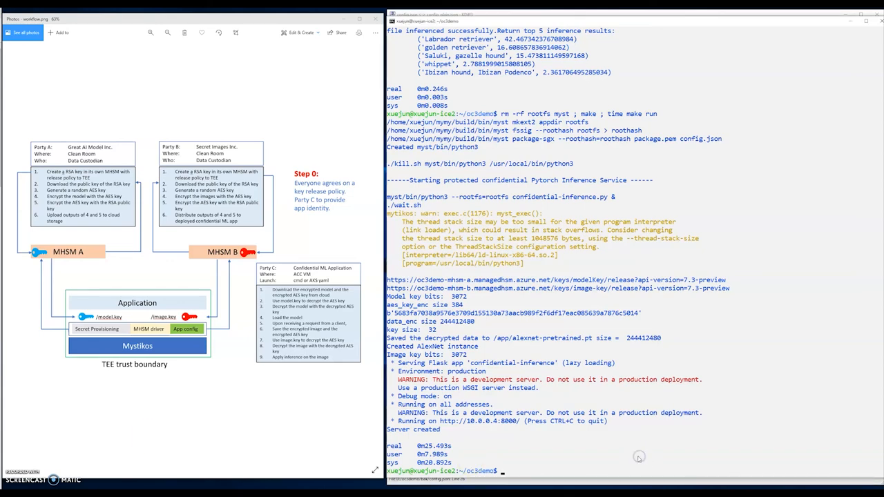
Run 'time ./client.sh test_samples/dog.jpg.enc test_samples/aes.bin.enc' to classify the encrypted dog image.
type("time ./client.sh test_samples/dog.jpg.enc test_samples/aes.bin.enc")
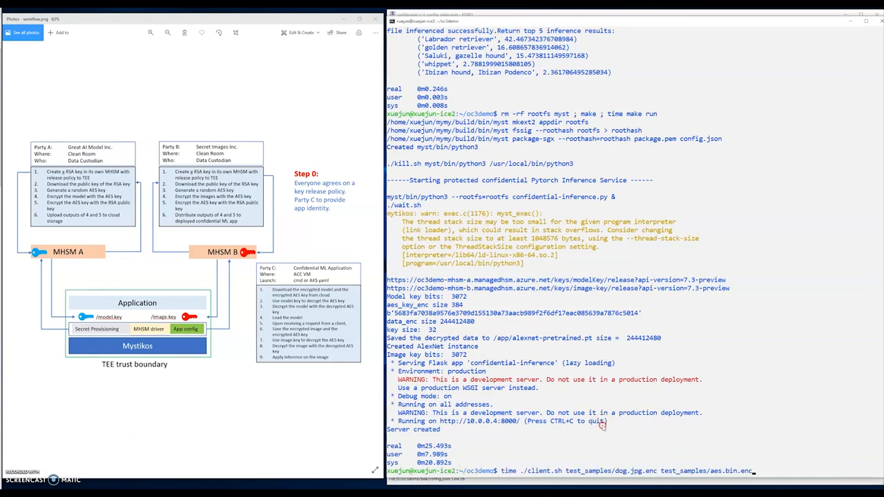
key("Return")
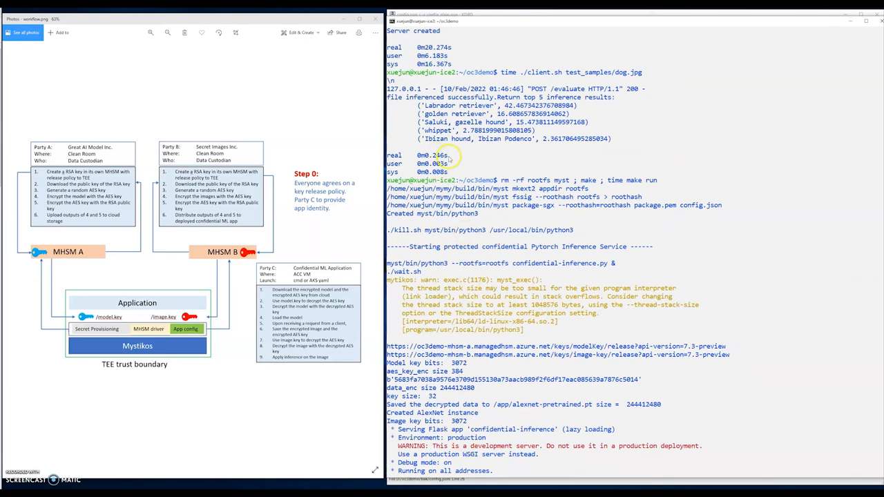
scroll("down", 3)
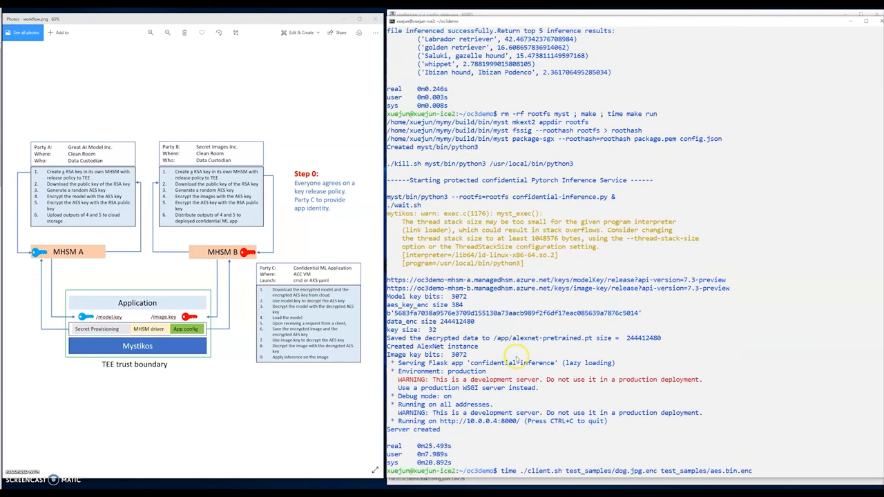
key("Return")
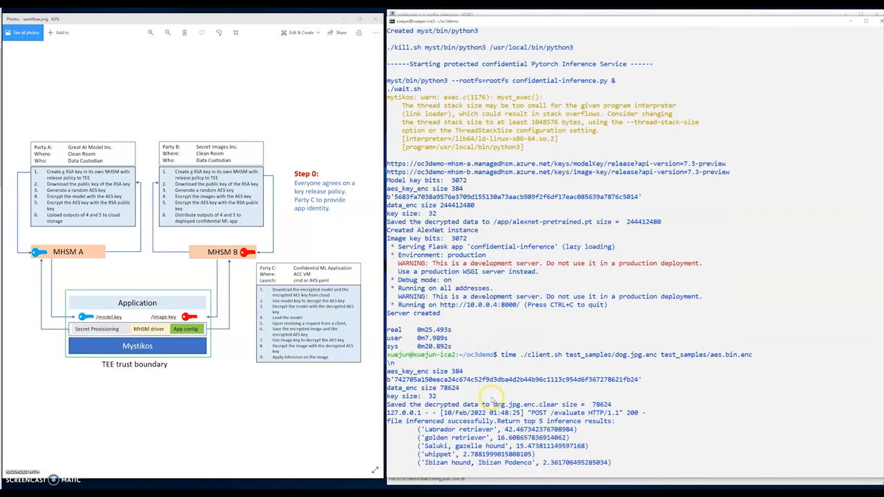